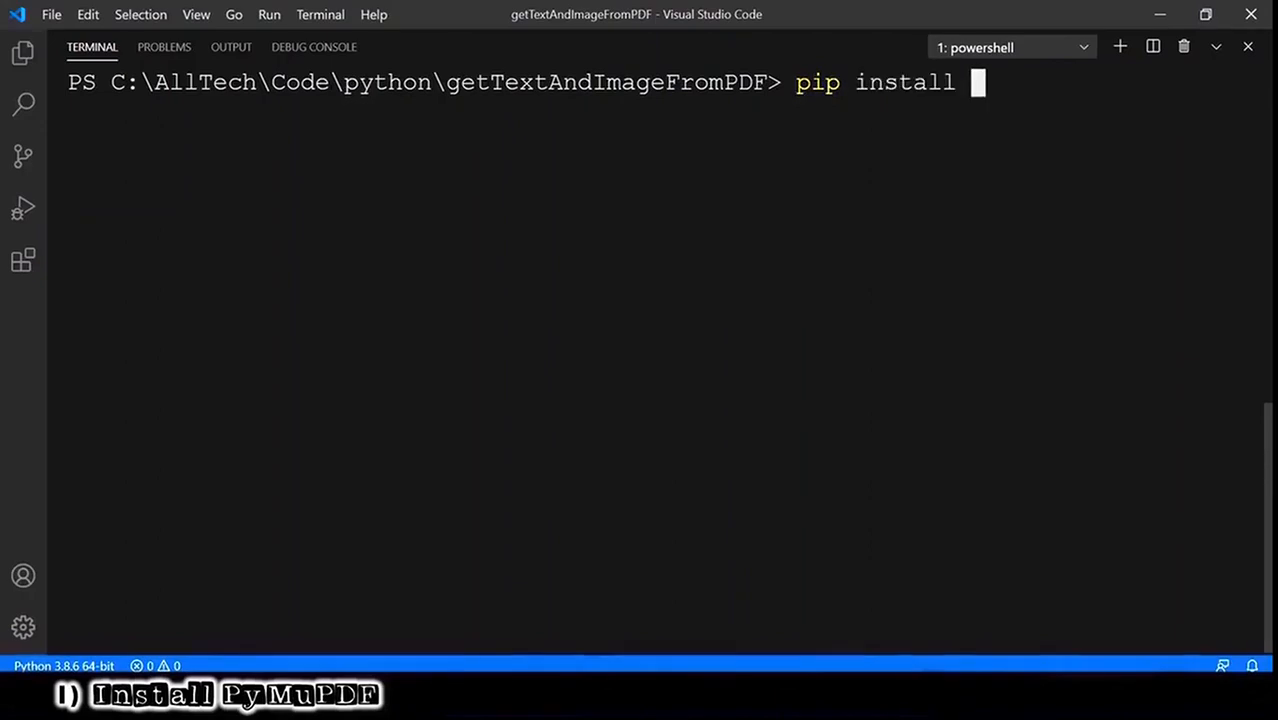
Run pip install PyMuPDF in the integrated terminal
text(PyMuPDF)
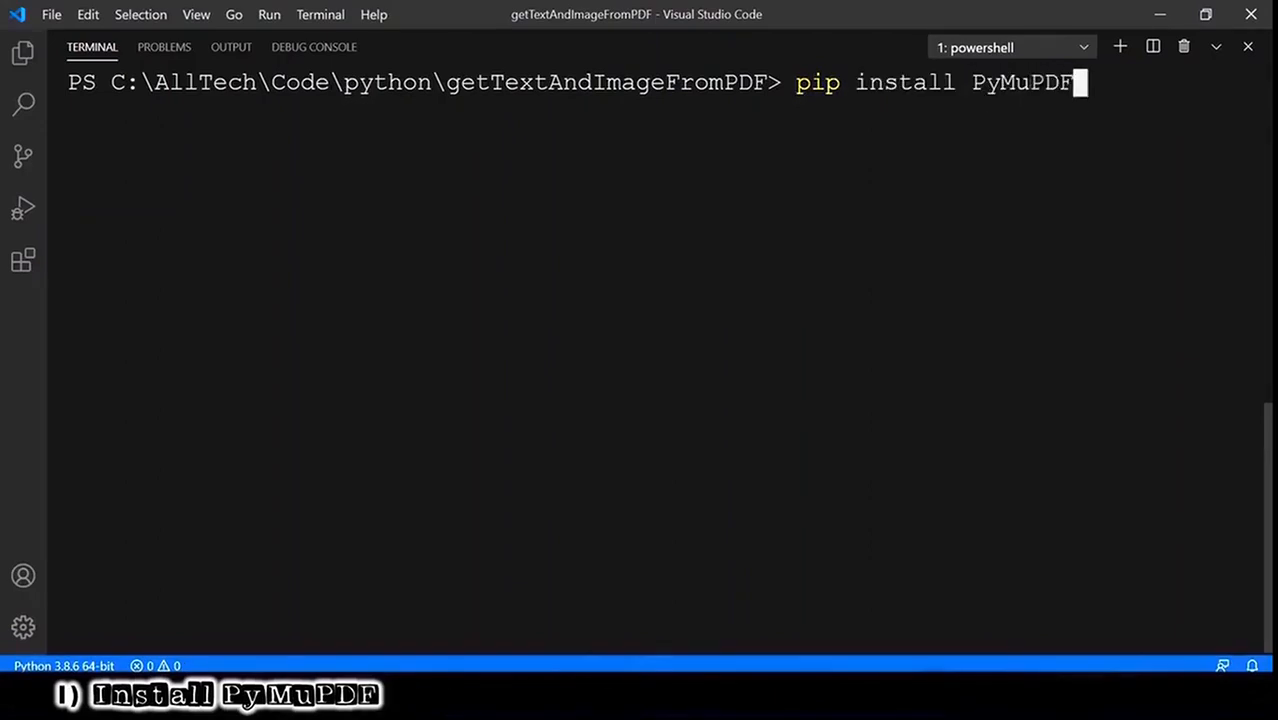
key(Enter)
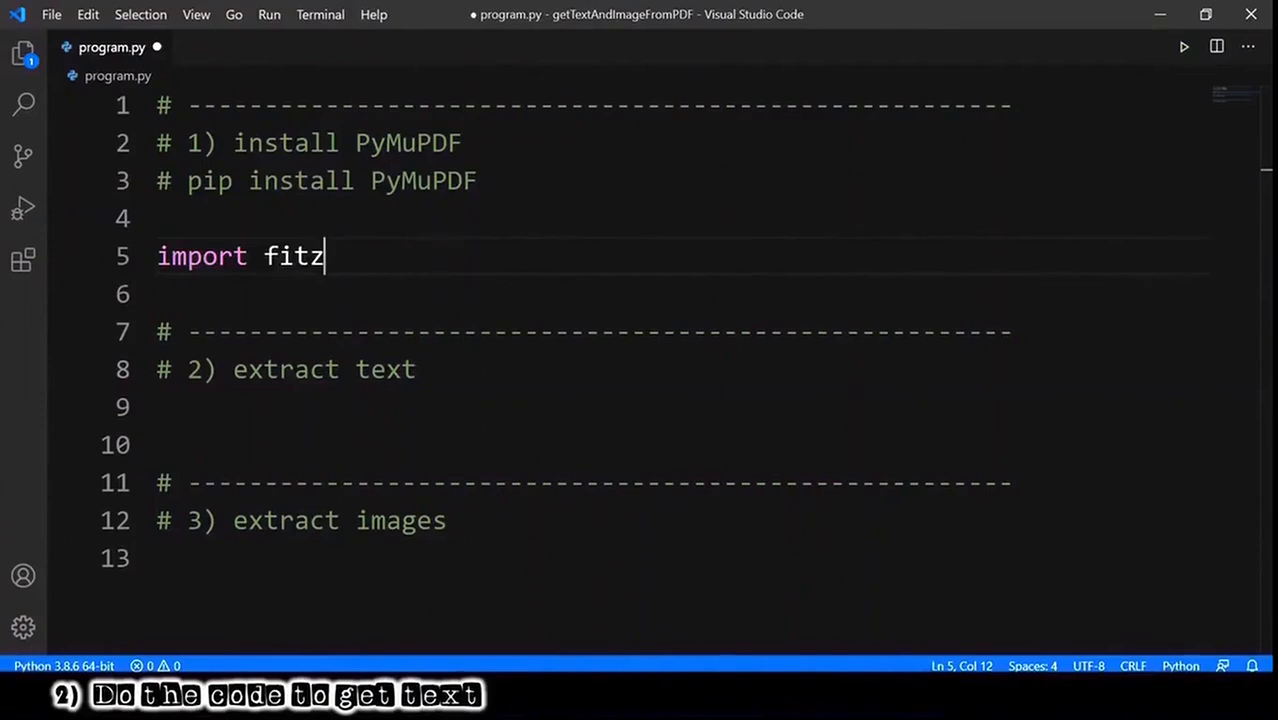
Write file = fitz.open('report.pdf') and move to the extract-text section
text(fitz.open('report.pdf'))
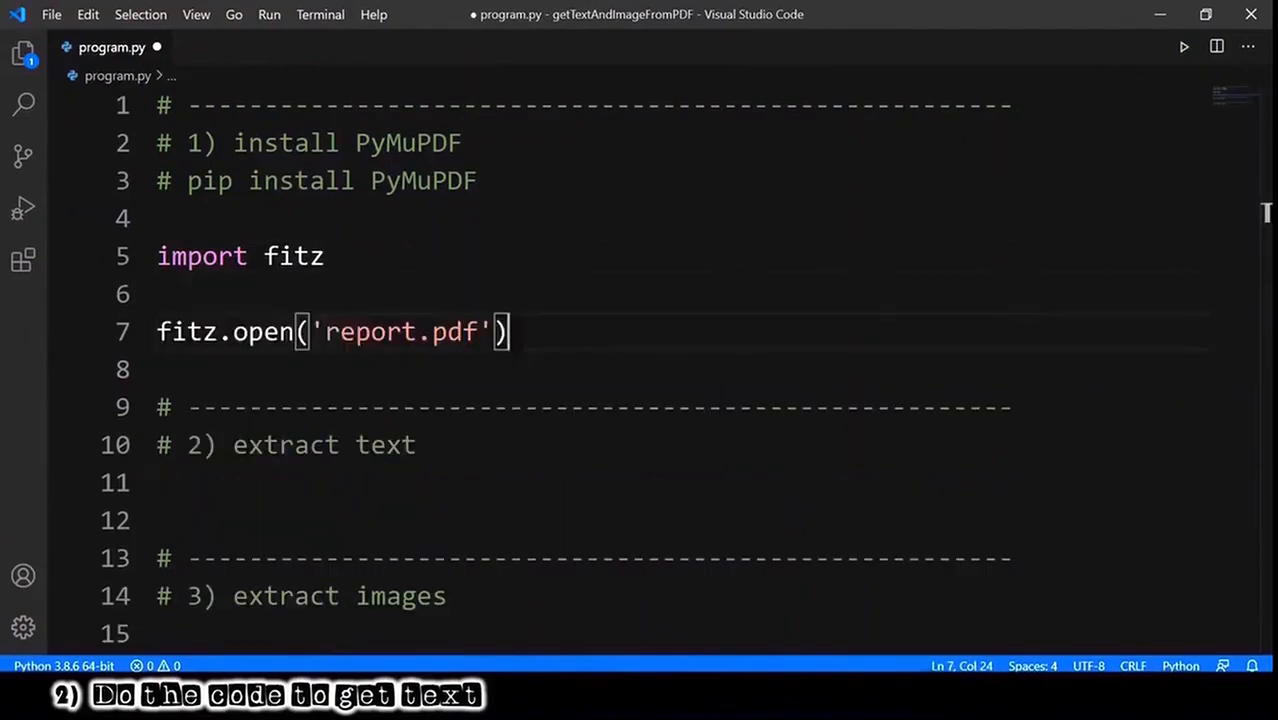
text(file =)
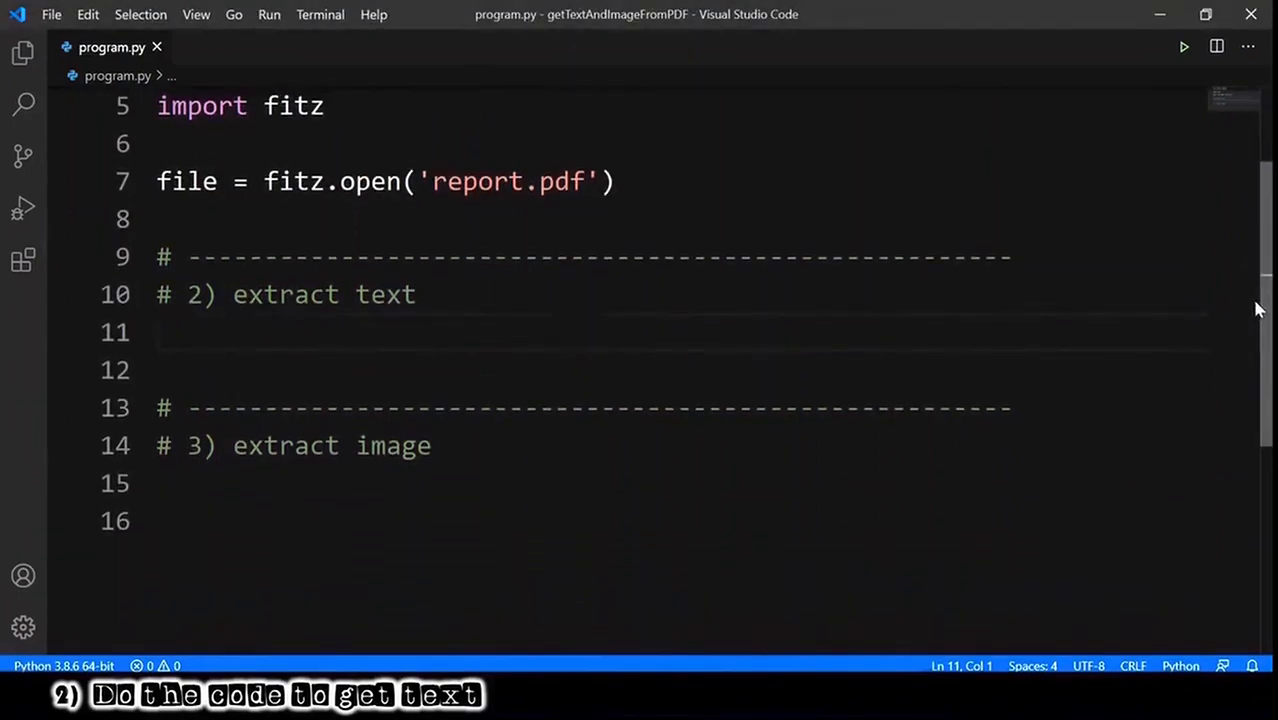
click(160, 332)
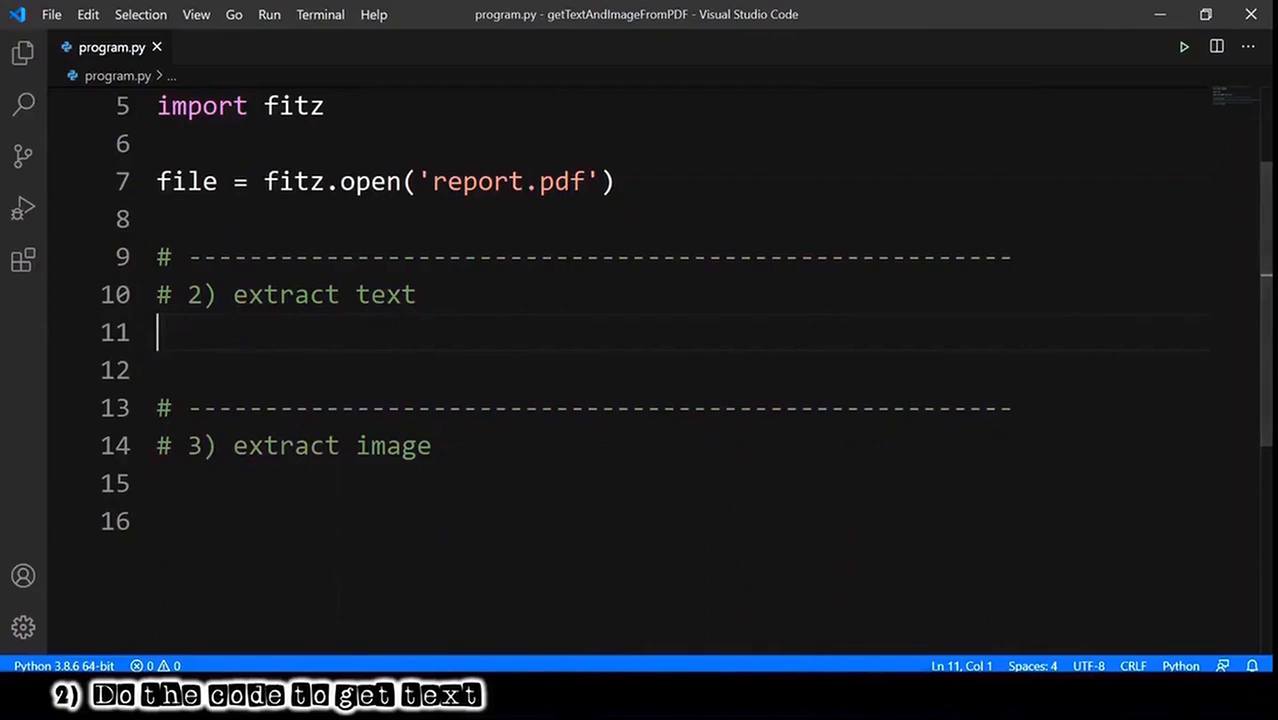
Loop over enumerate(file.pages(), start = 1) and set text = page.getText() for each page
text(for pageNumber, page)
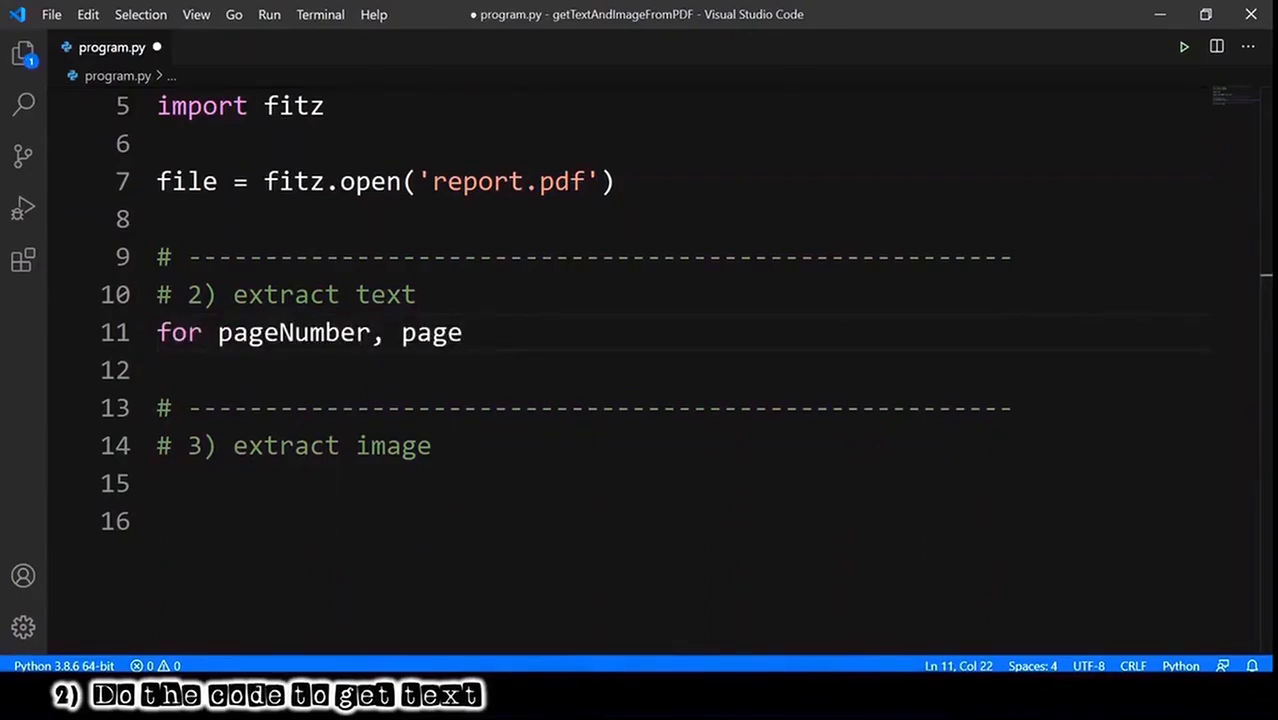
text(in enumerate(file))
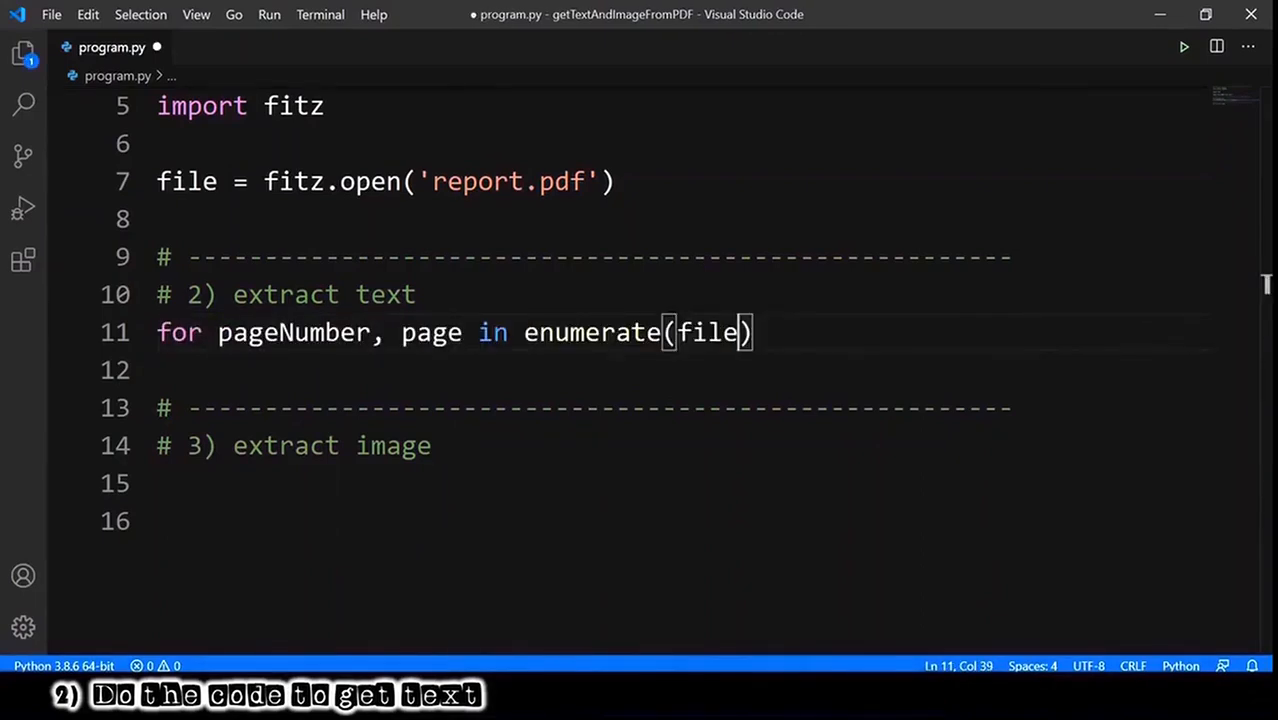
text(.pages(), ))
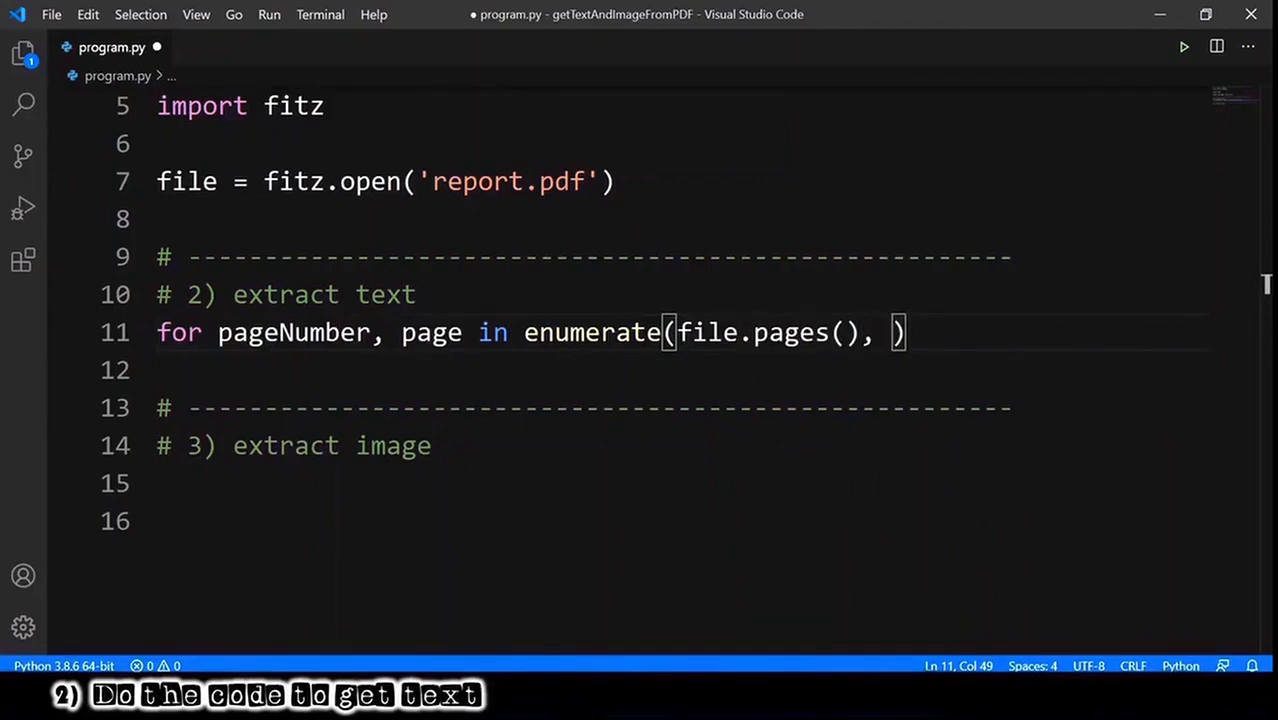
text(start = 1)
text(text =)
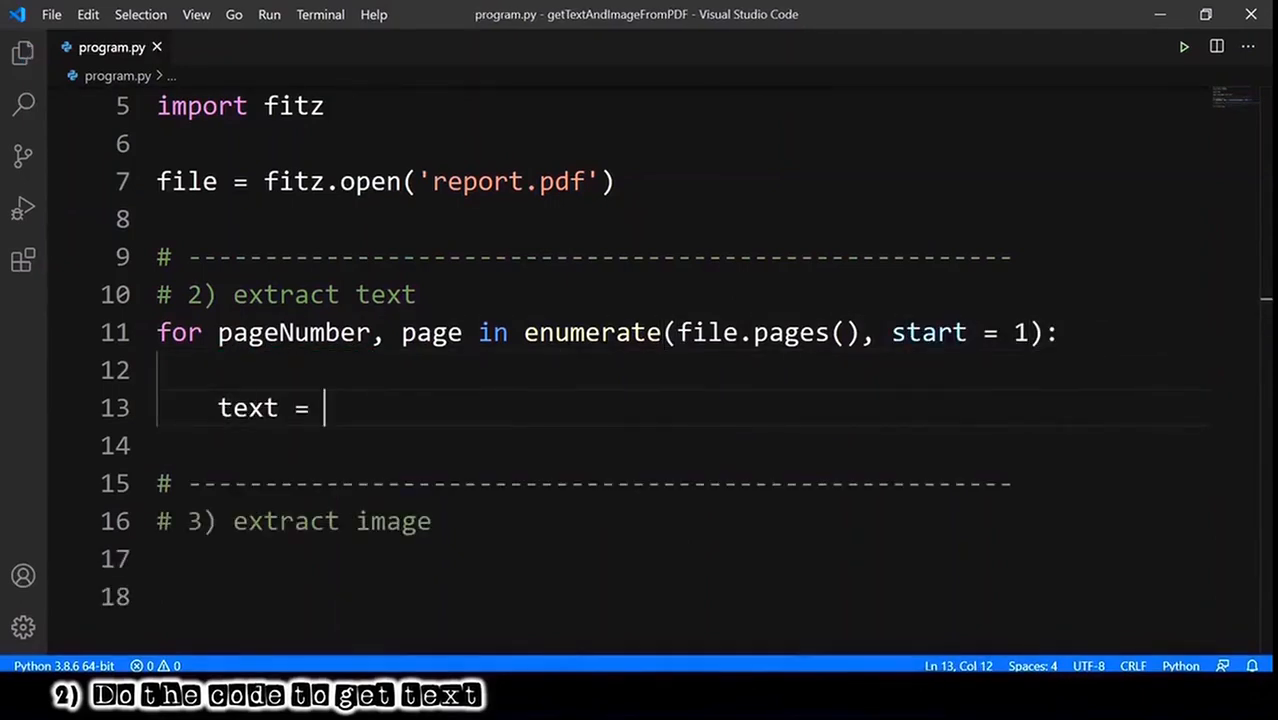
text(page.)
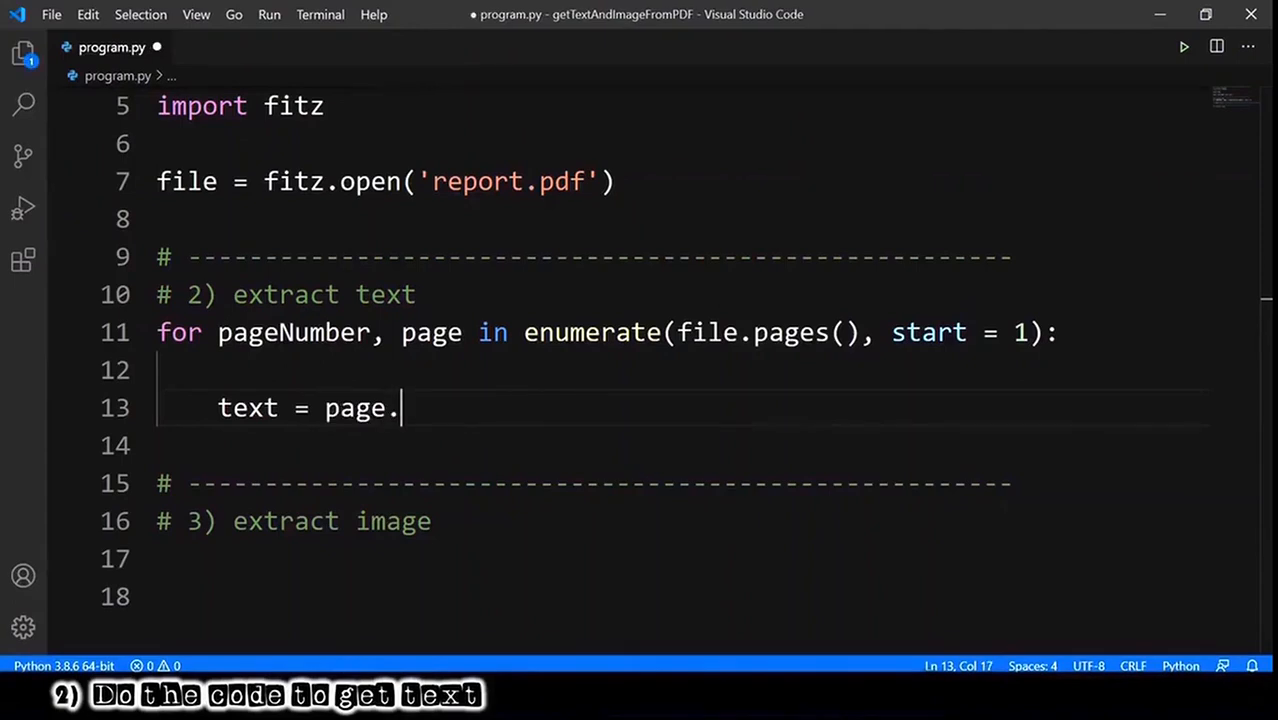
text(getText())
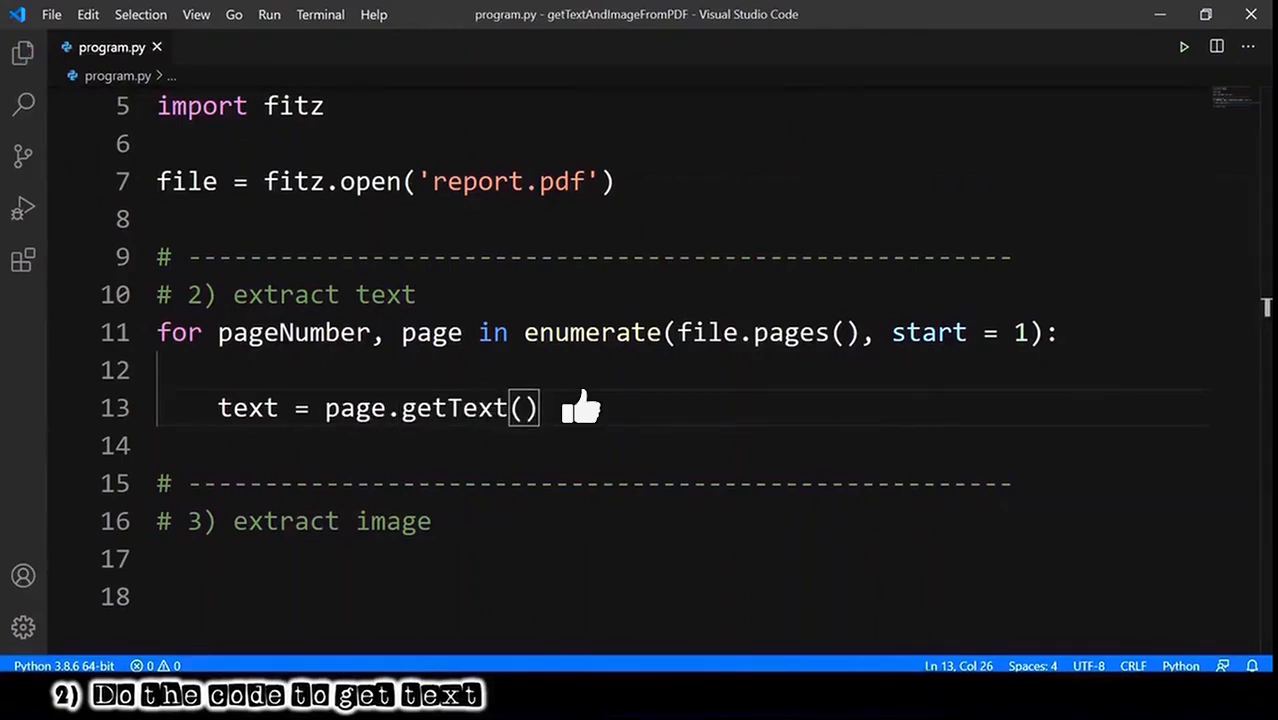
key(enter)
text(txt = open(f')
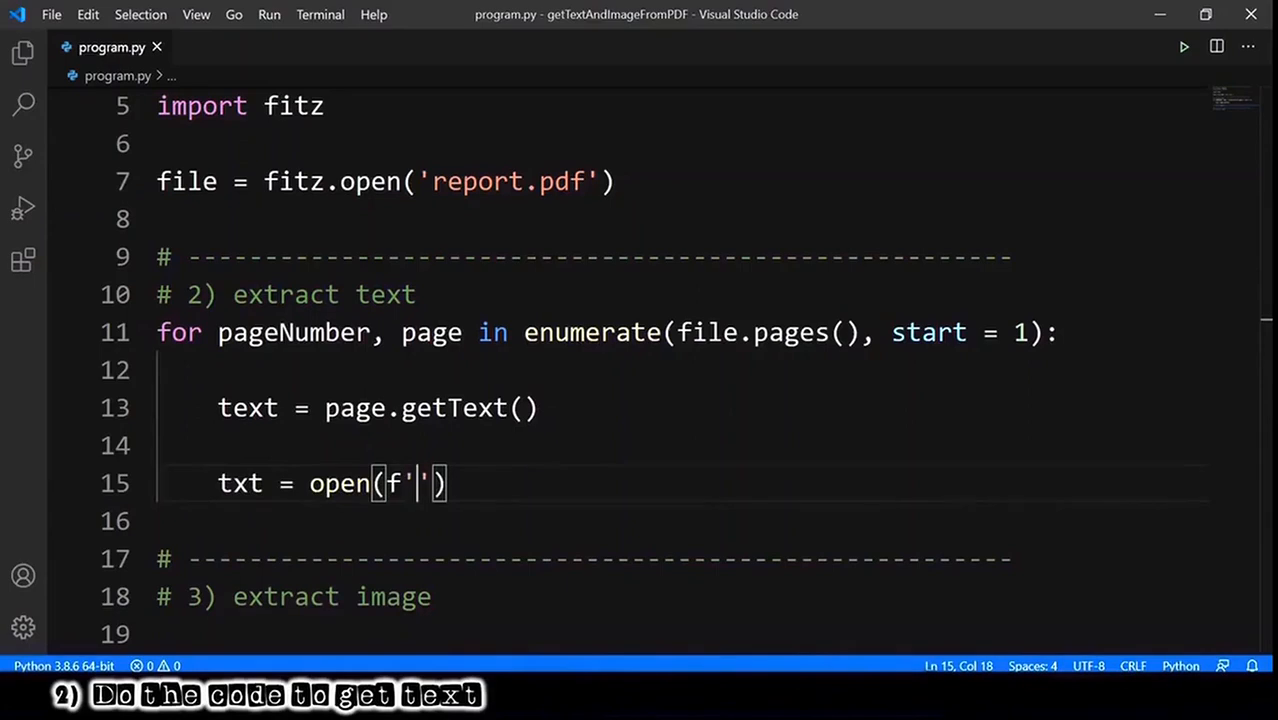
Append text to f'report_Page_{pageNumber}.txt' with open(..., 'a'), writelines and close
text(report)
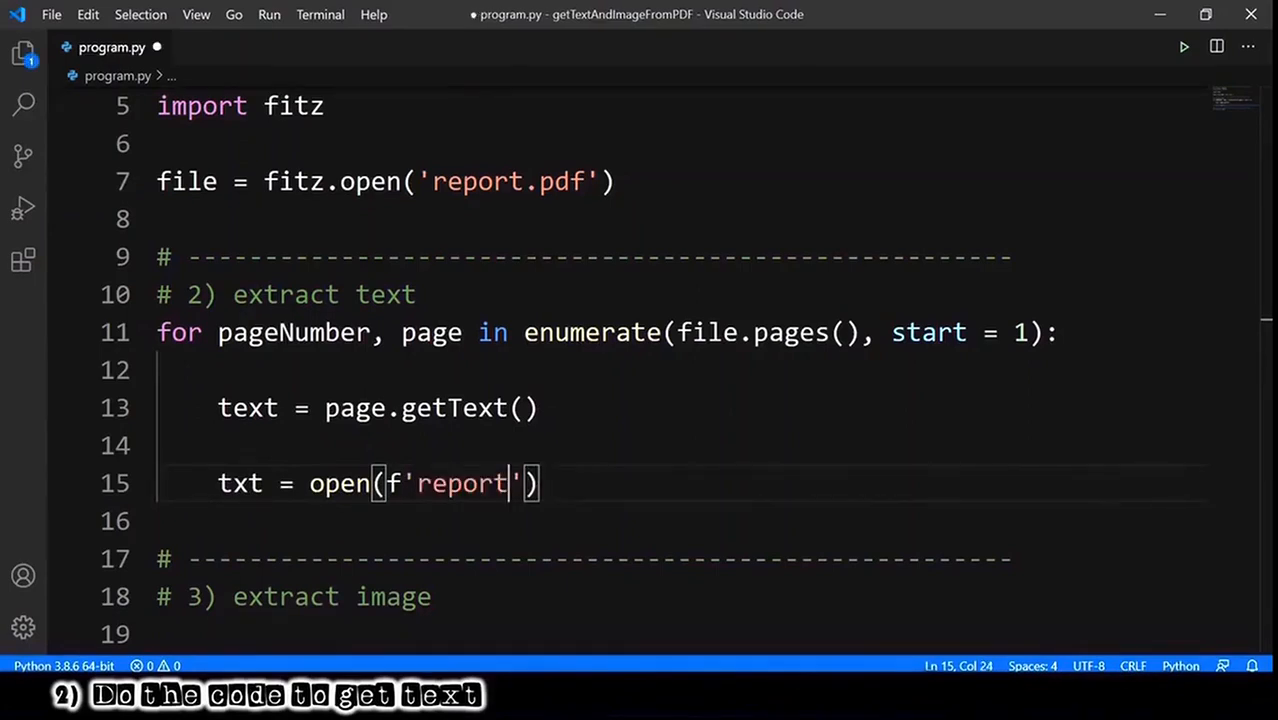
text(_Page_)
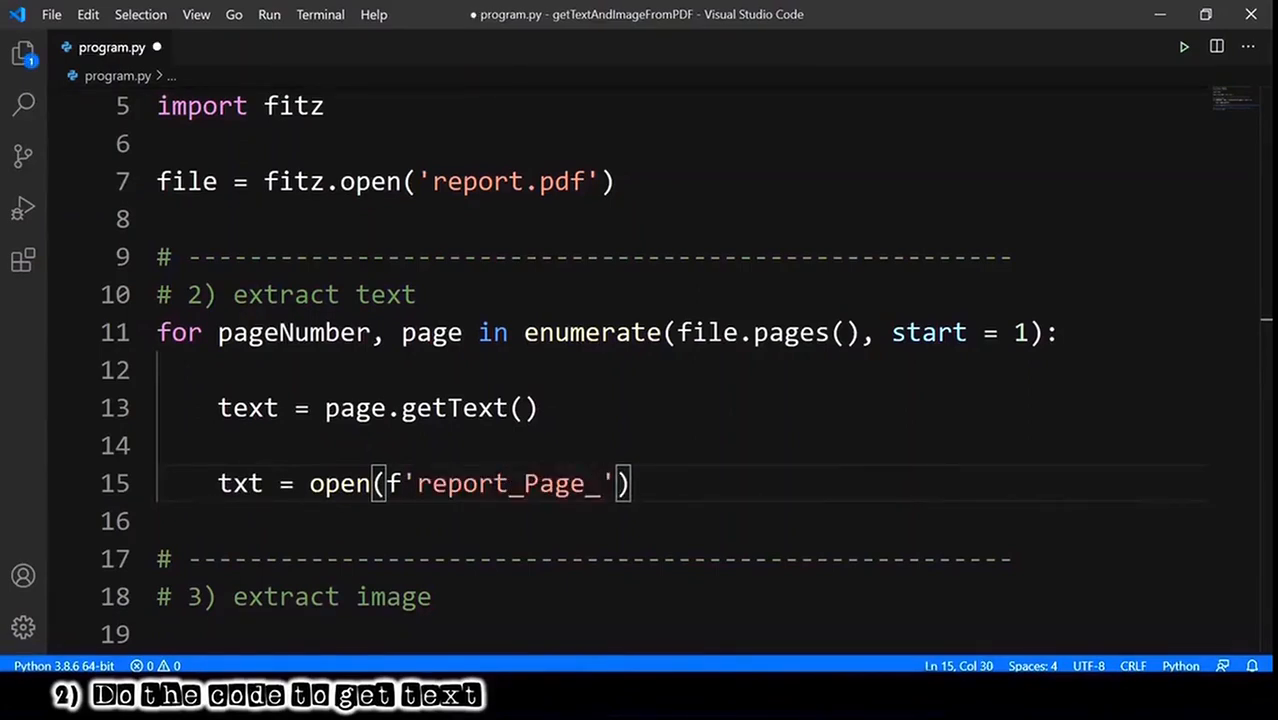
text({pageNumber})
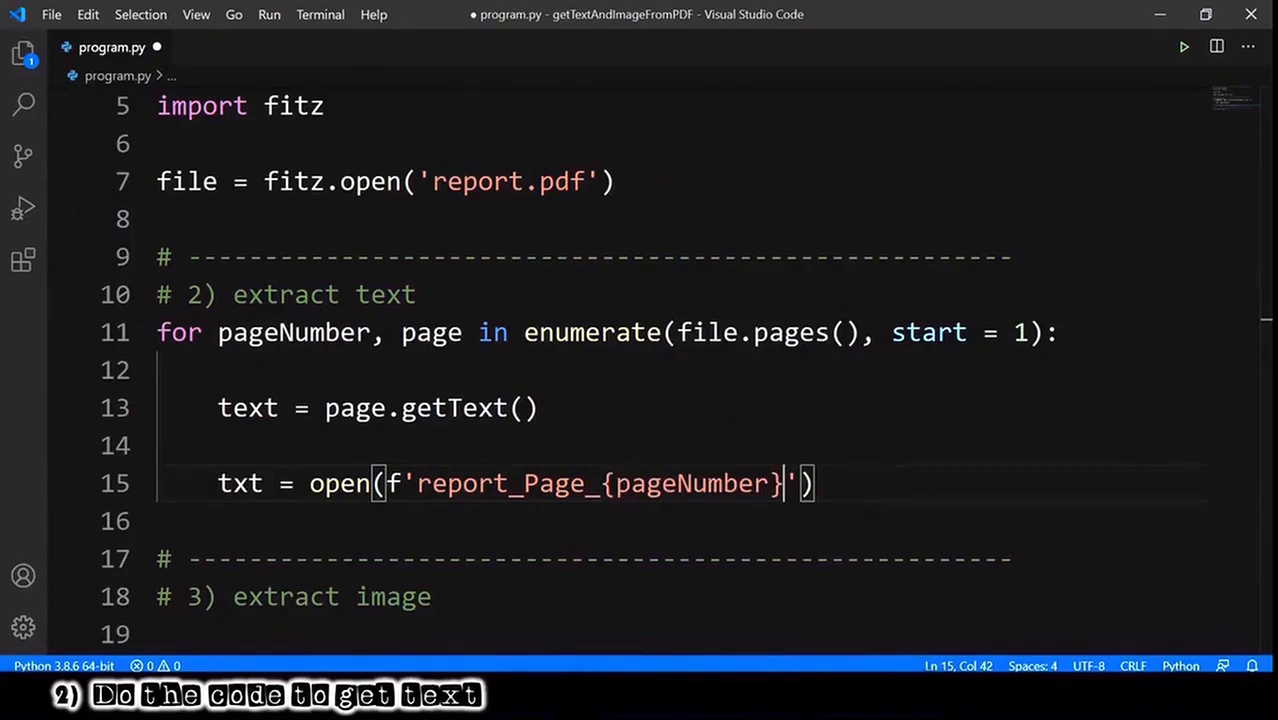
text(.txt',)
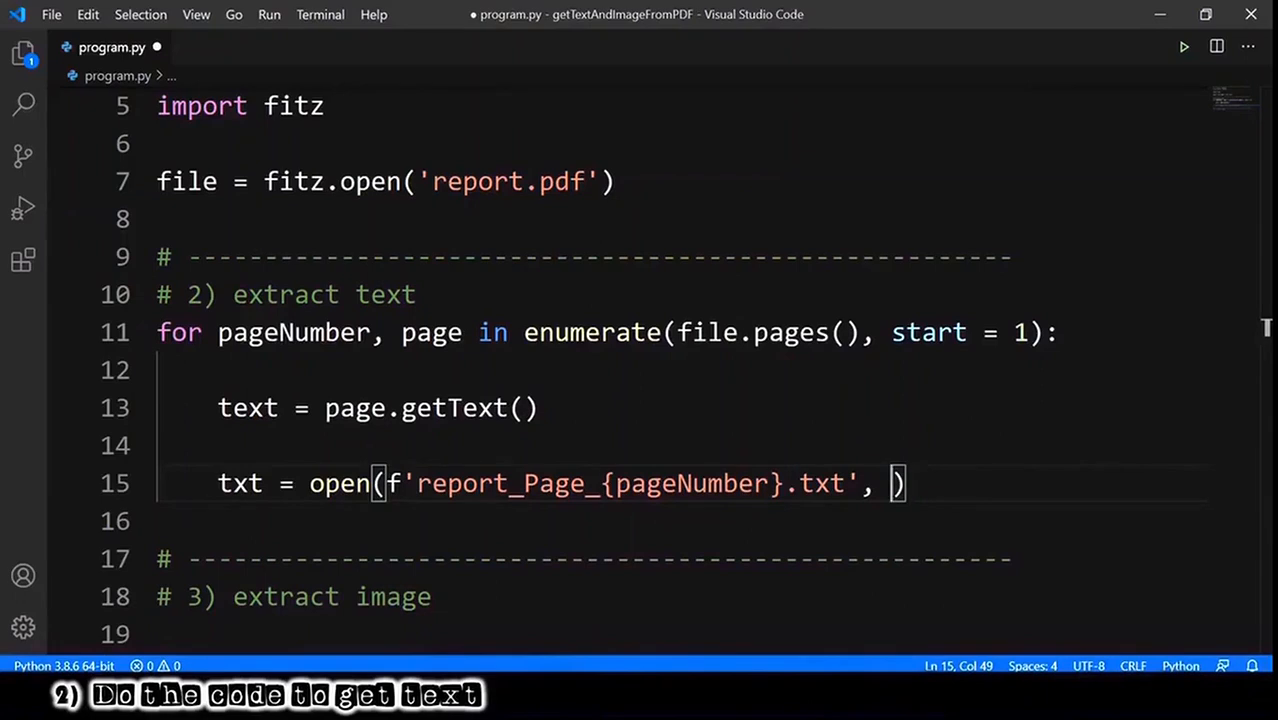
text('a')
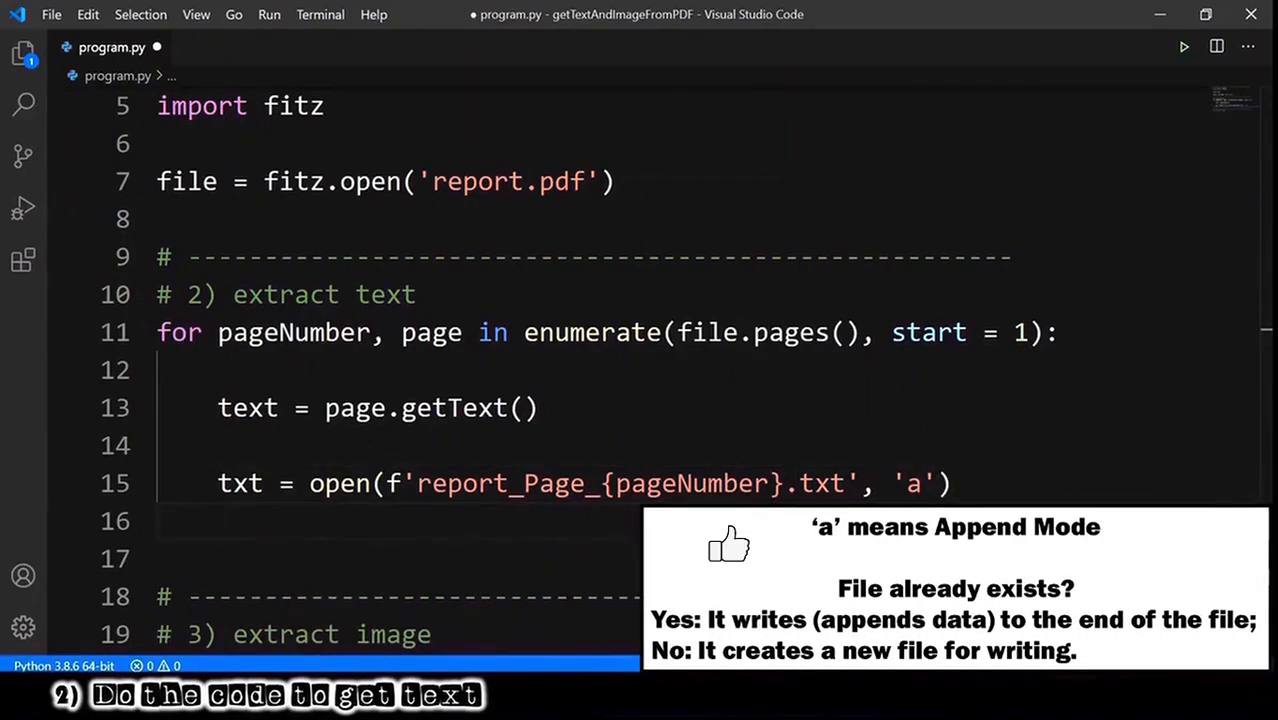
text(txt.writelines(text))
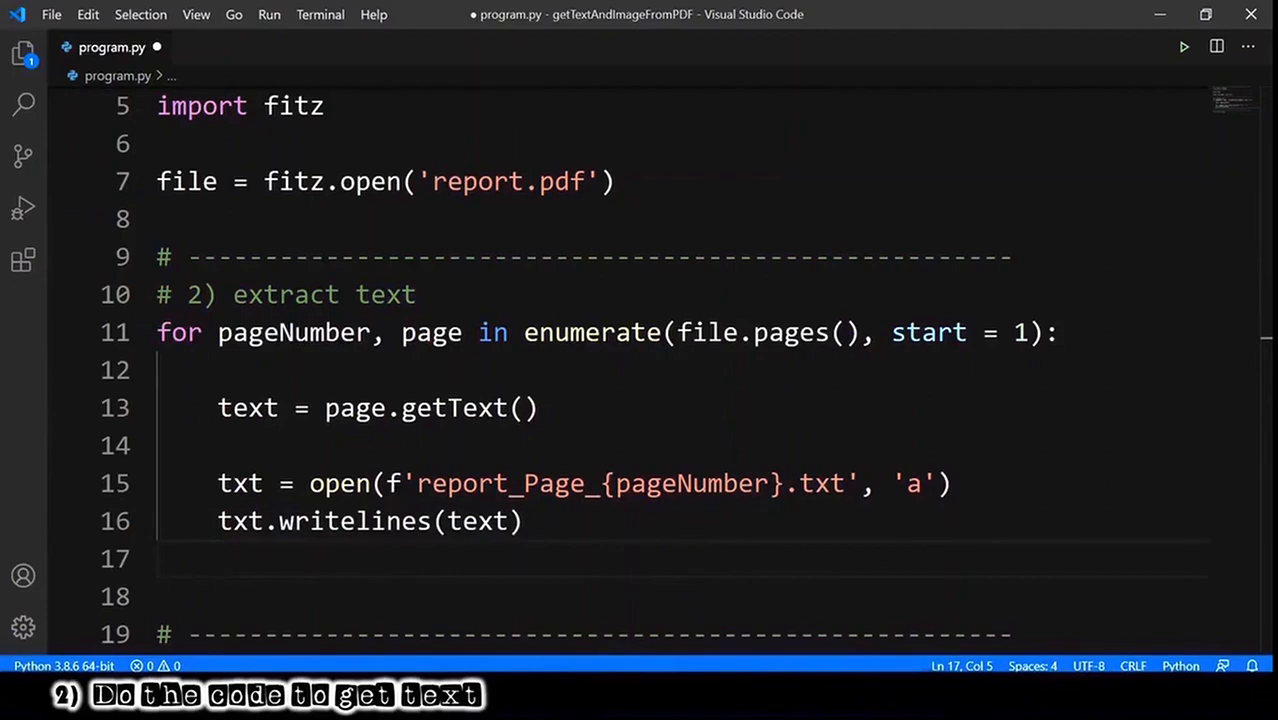
text(txt.close())
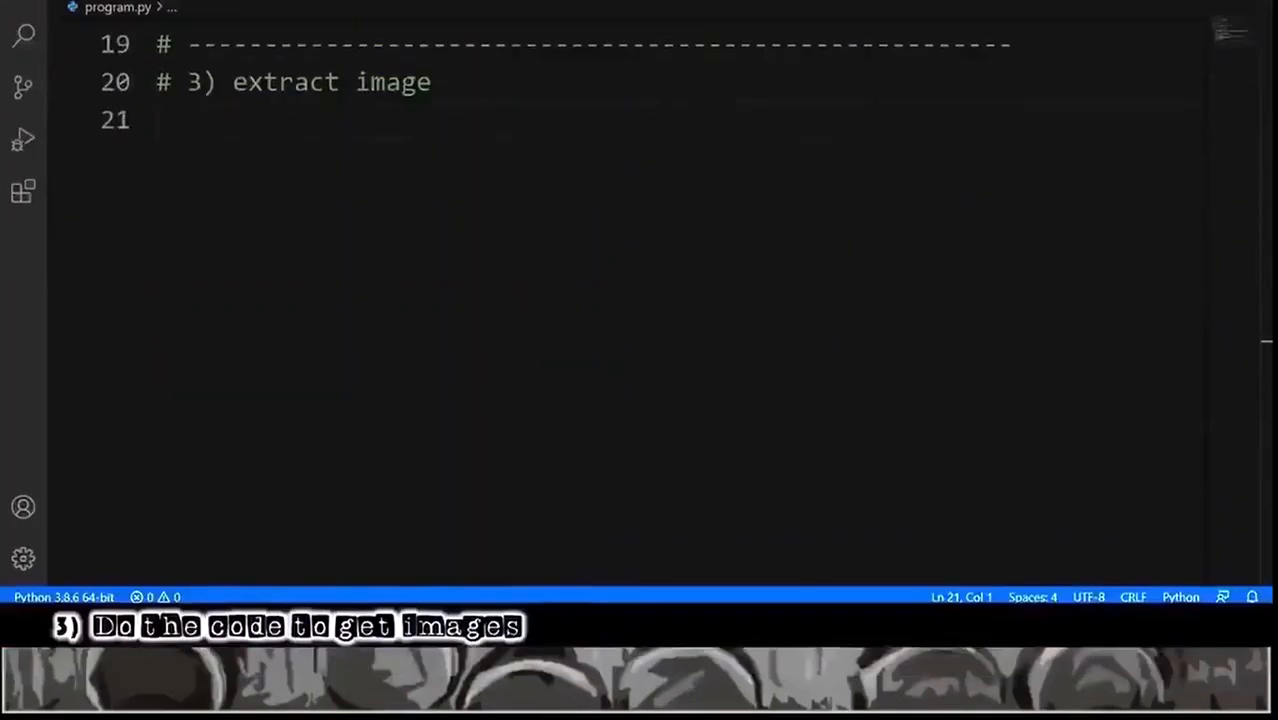
Add a page loop and inner loop over enumerate(page.getImageList(), start = 1) as imgNumber, img
text(for pageNumber, page in enumerate(file.pages(), start = 1):)
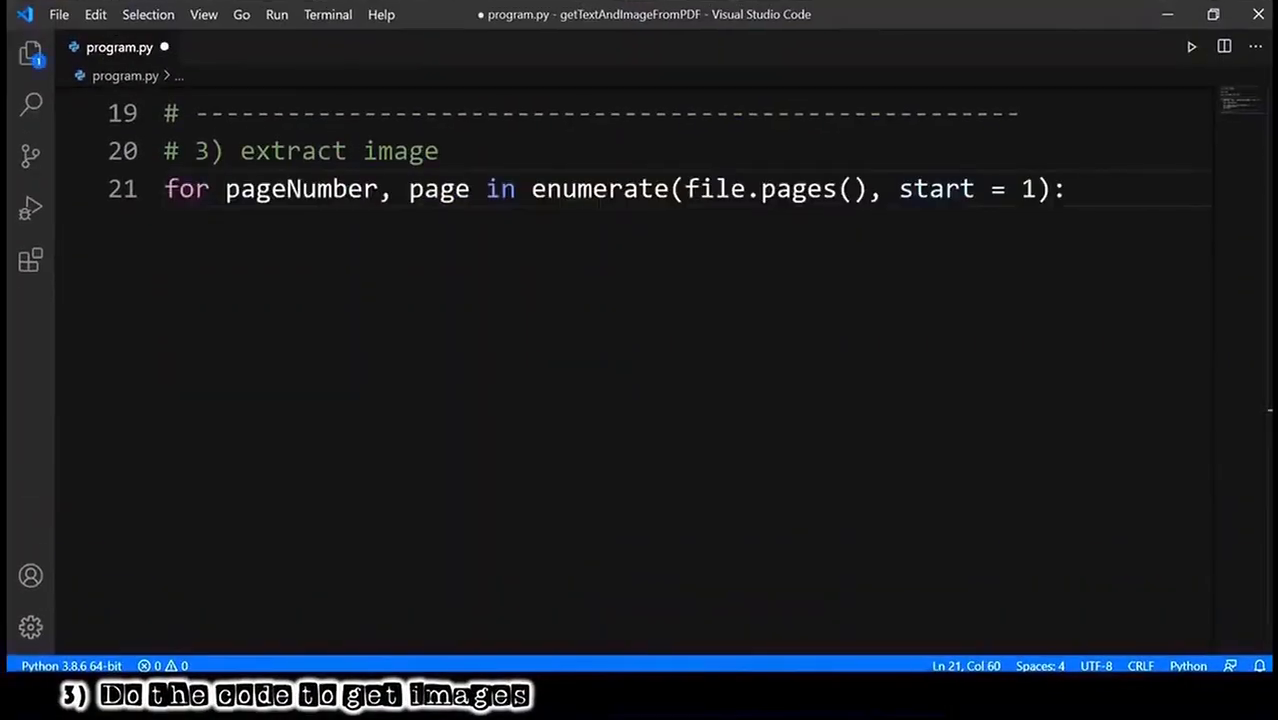
key(enter)
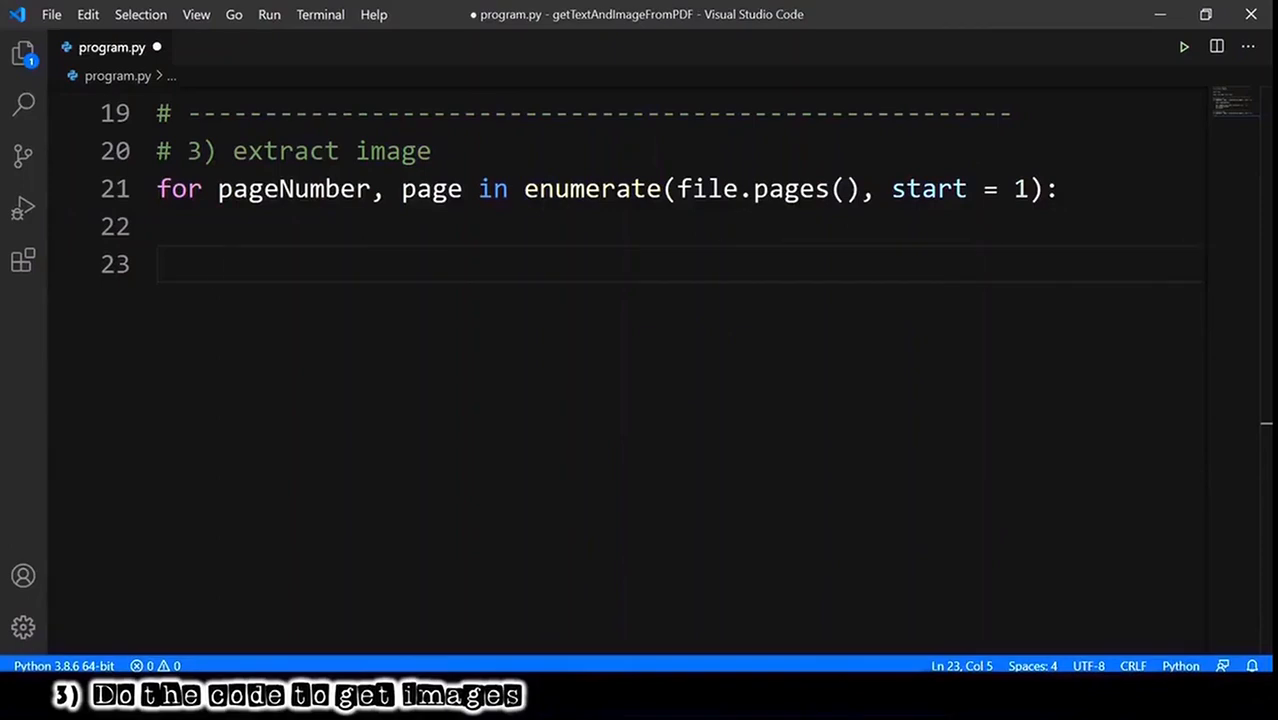
text(for imgNumber, img)
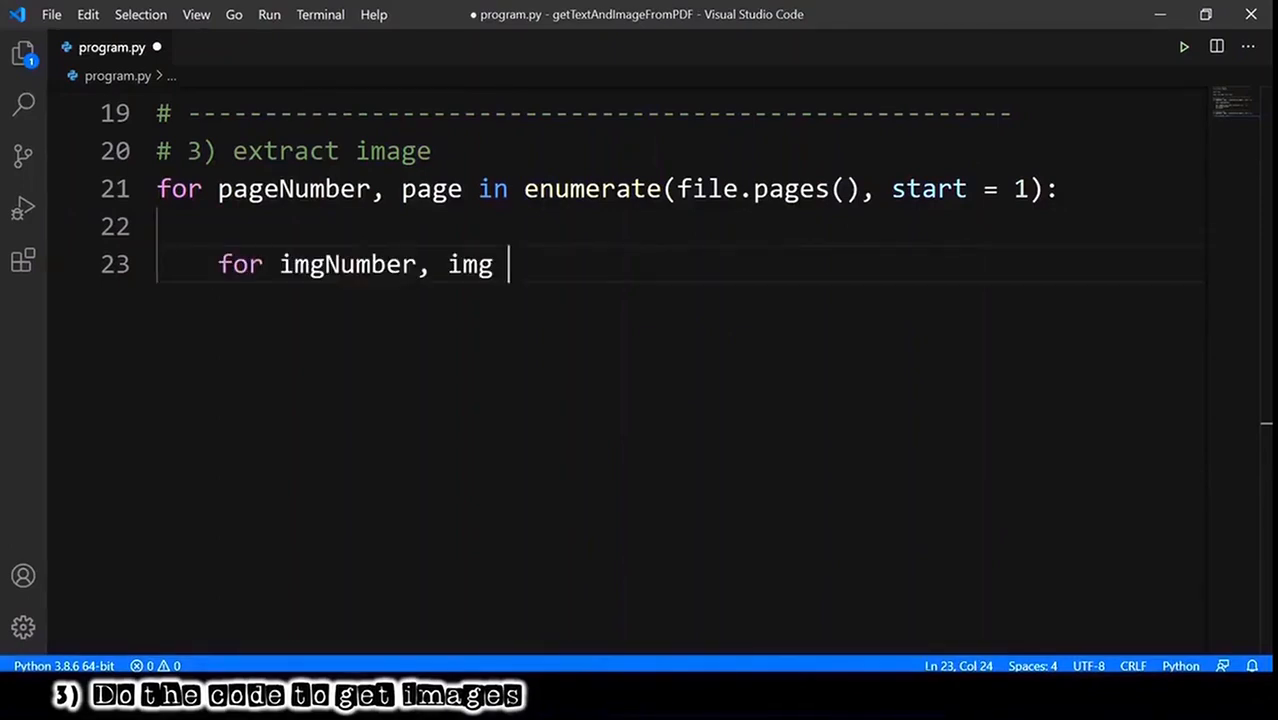
text(in enumerate)
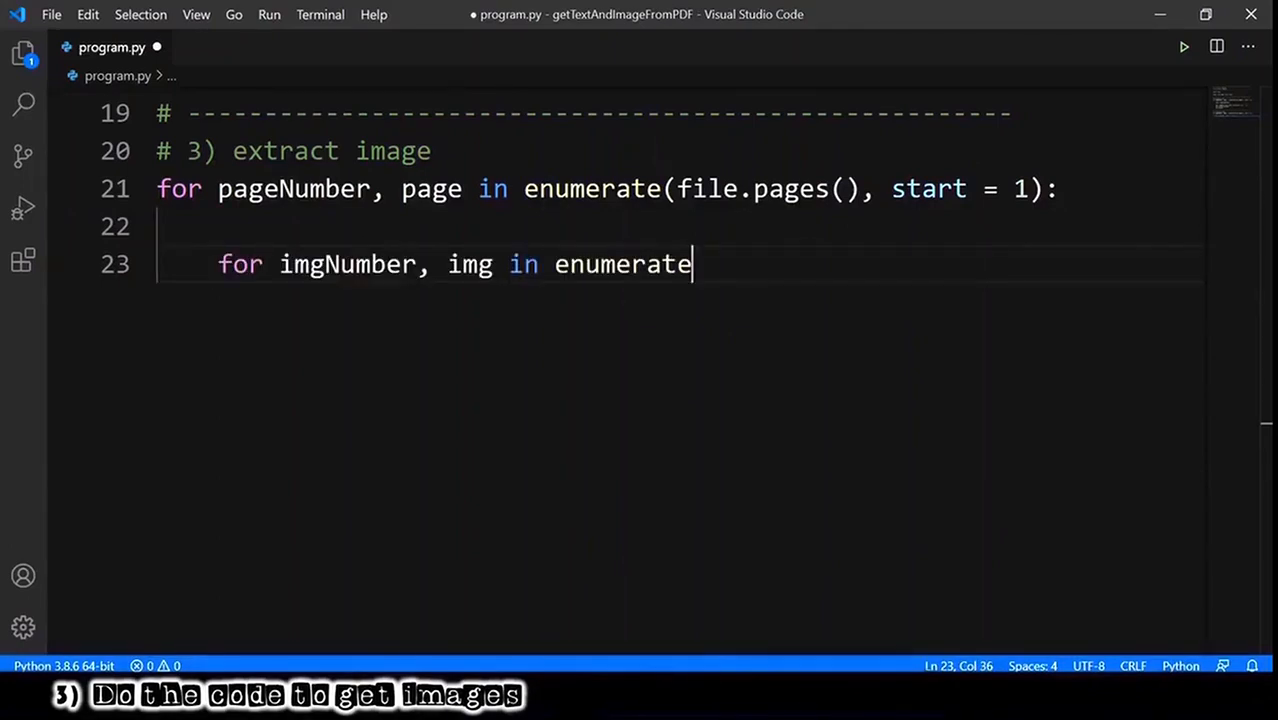
text((page.getImageList()))
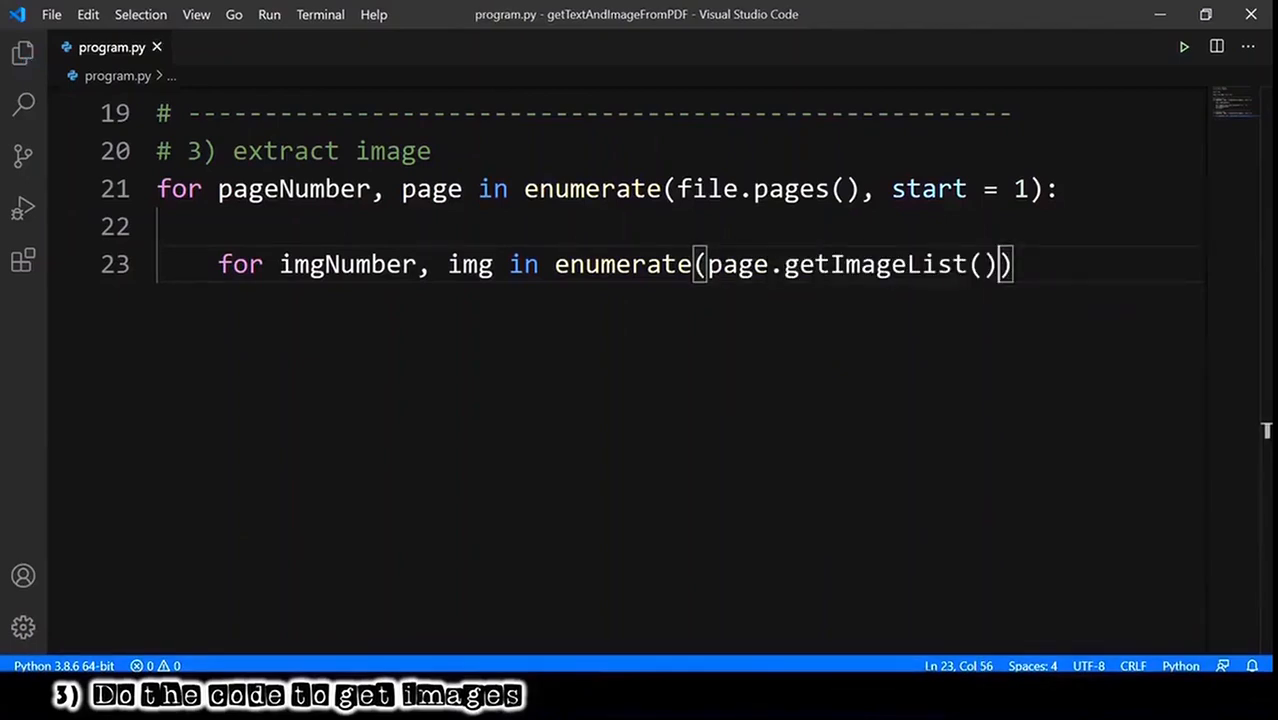
text(,)
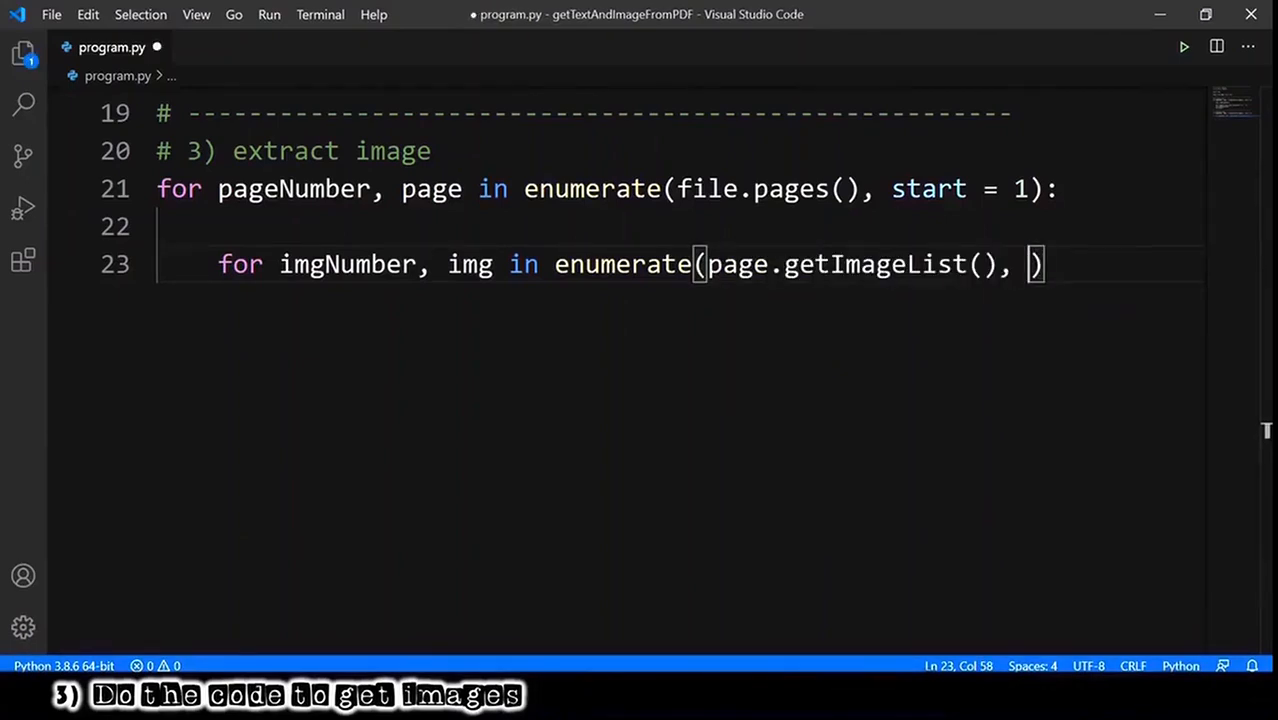
text(start = 1)
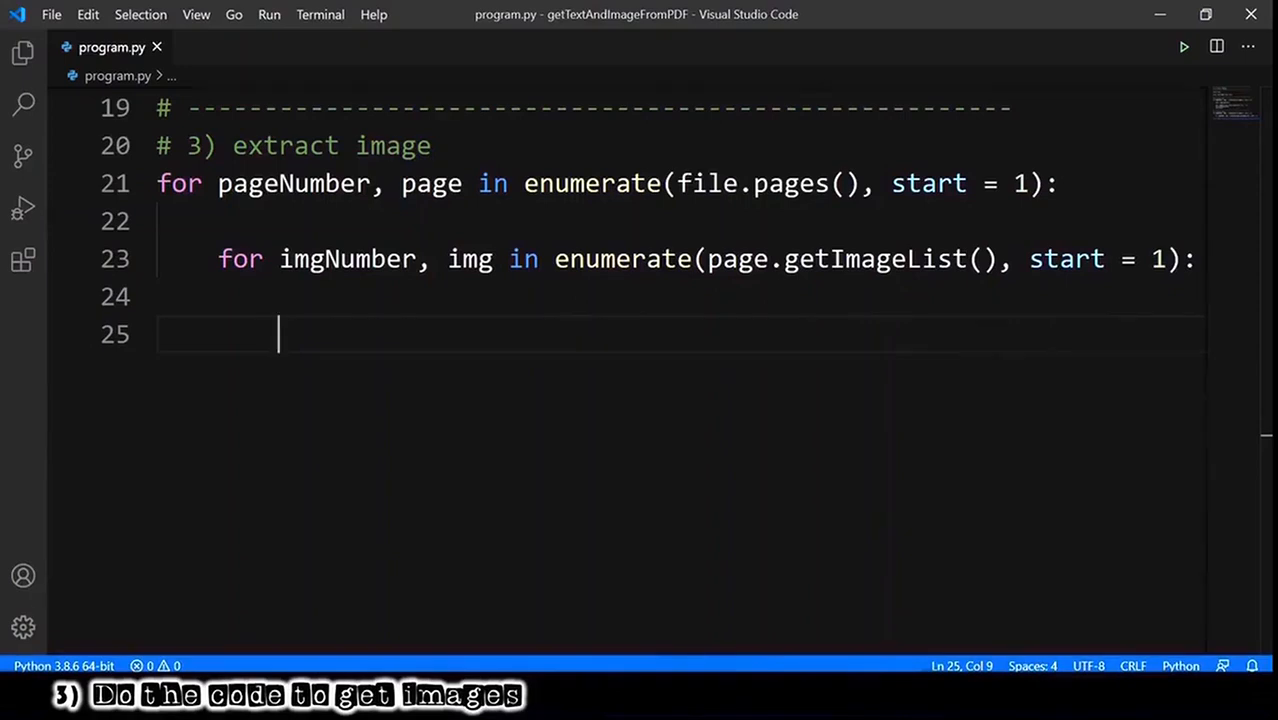
Set xref = img[0] and pix = fitz.Pixmap(file, xref), then save the script
text(xref =)
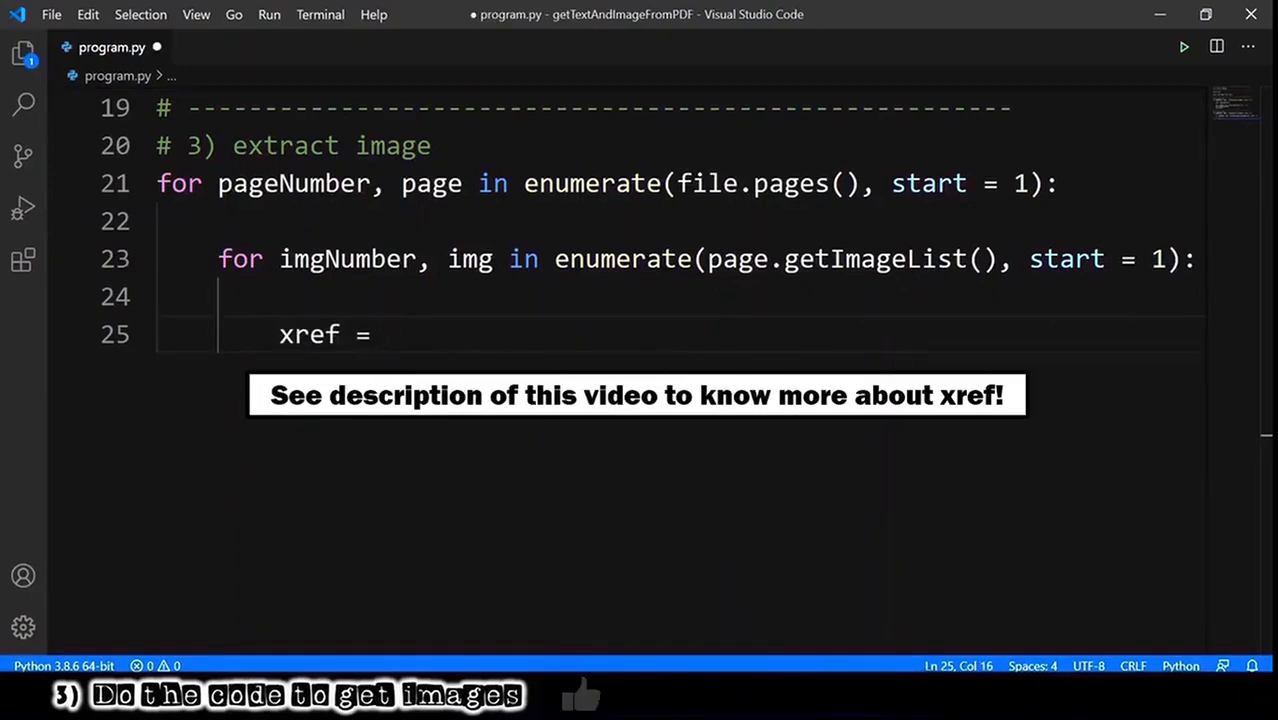
text(img[0])
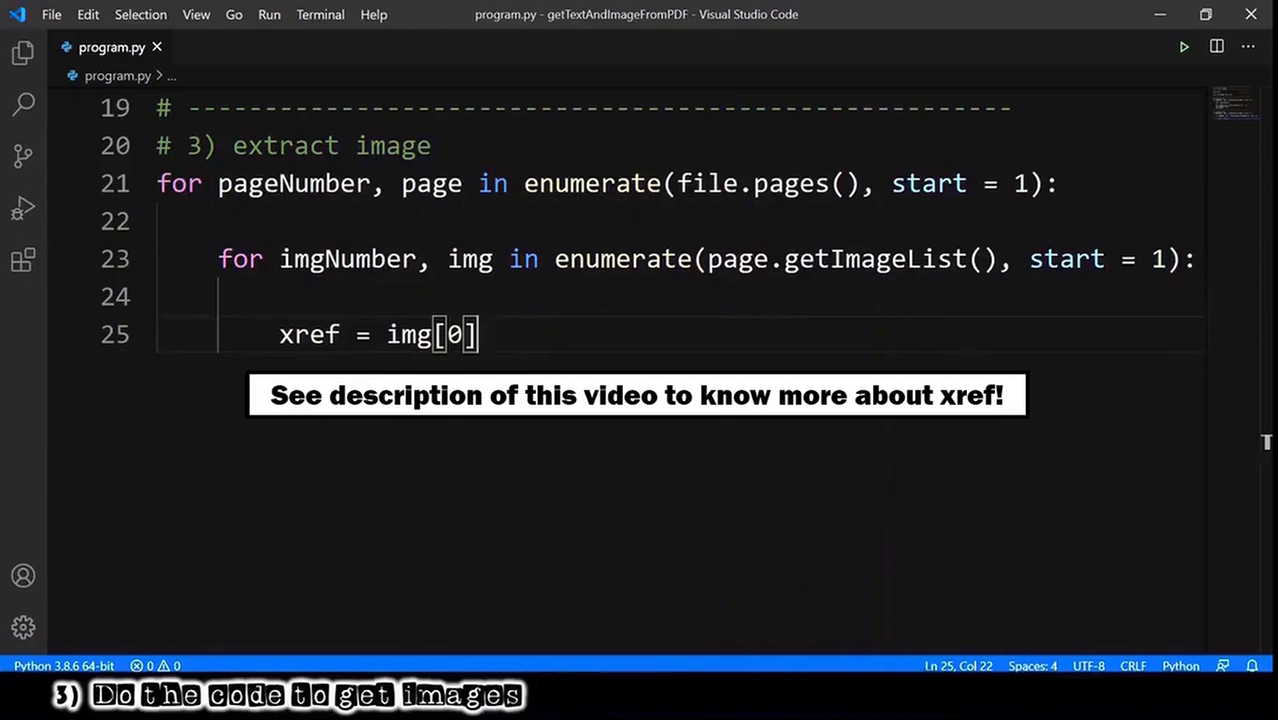
key(Enter)
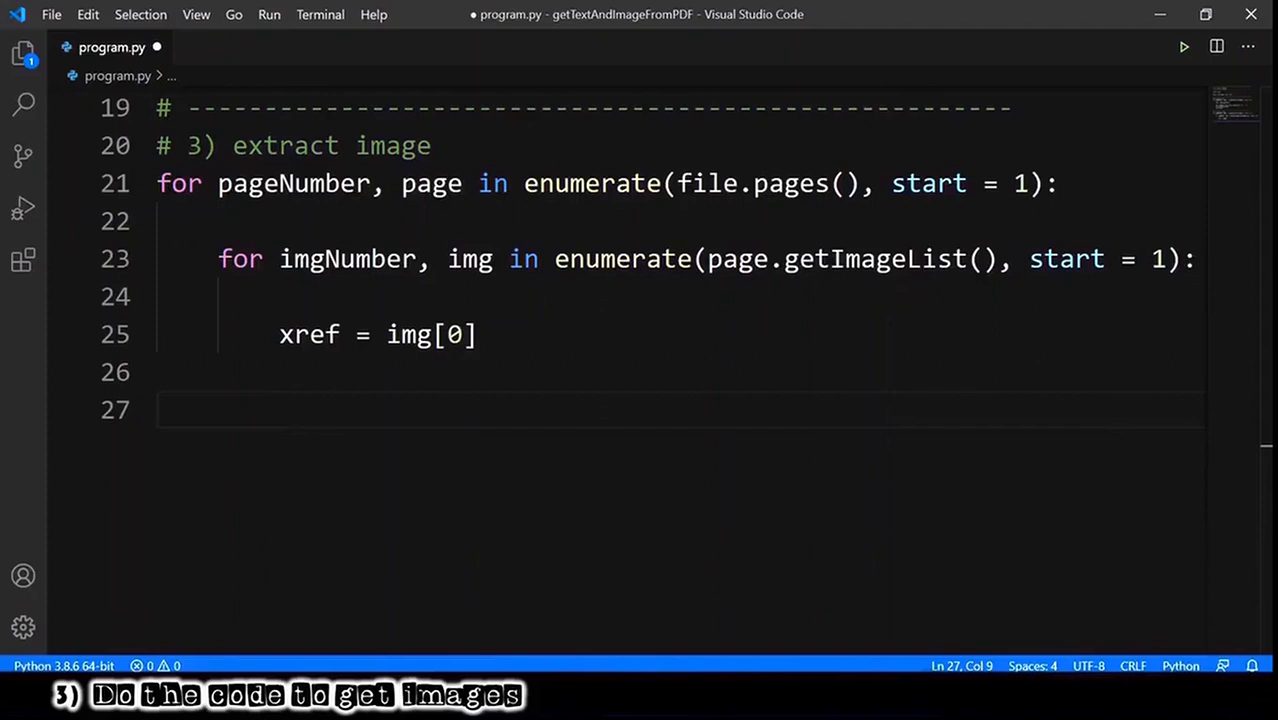
text(pix =)
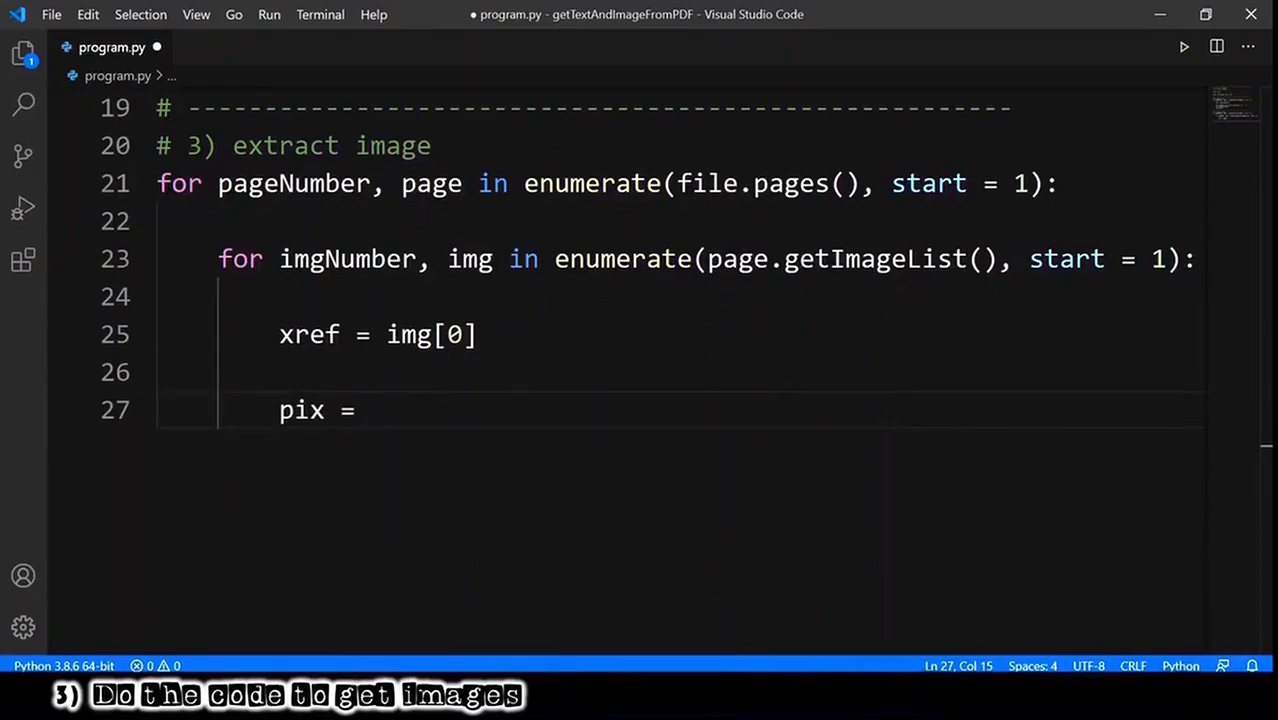
text(fitz.)
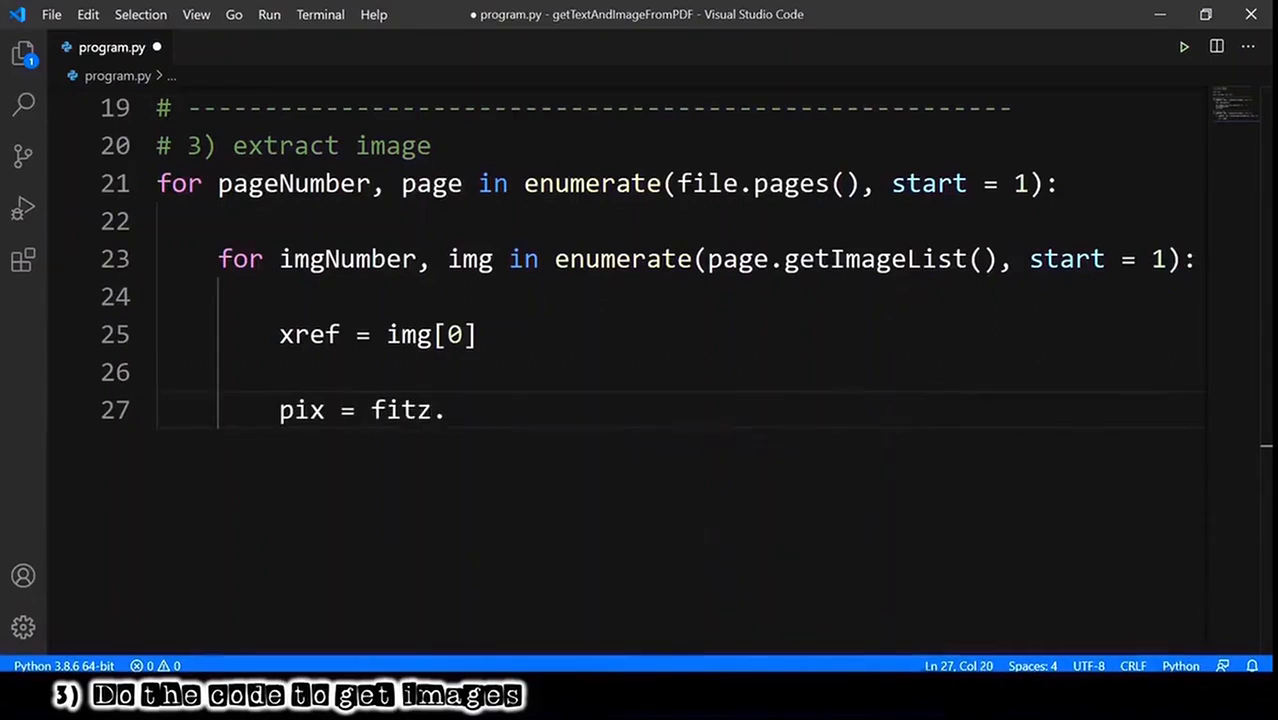
text(Pixmap())
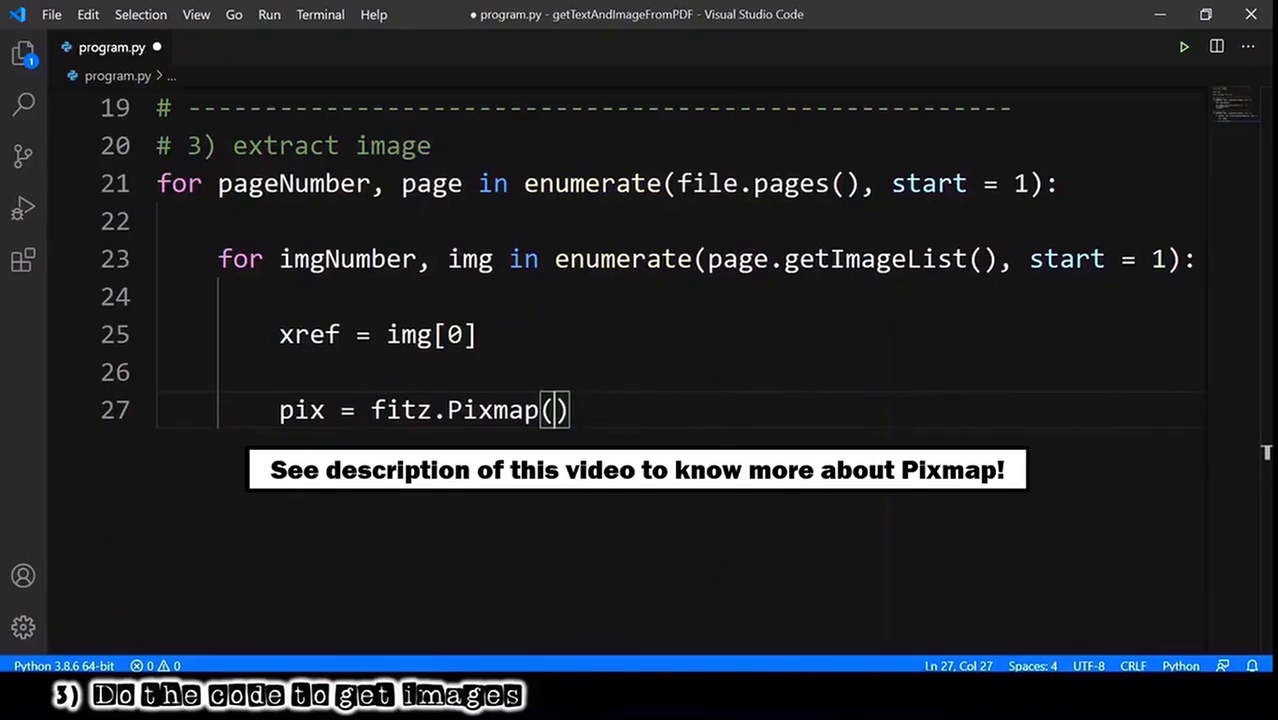
text(file,)
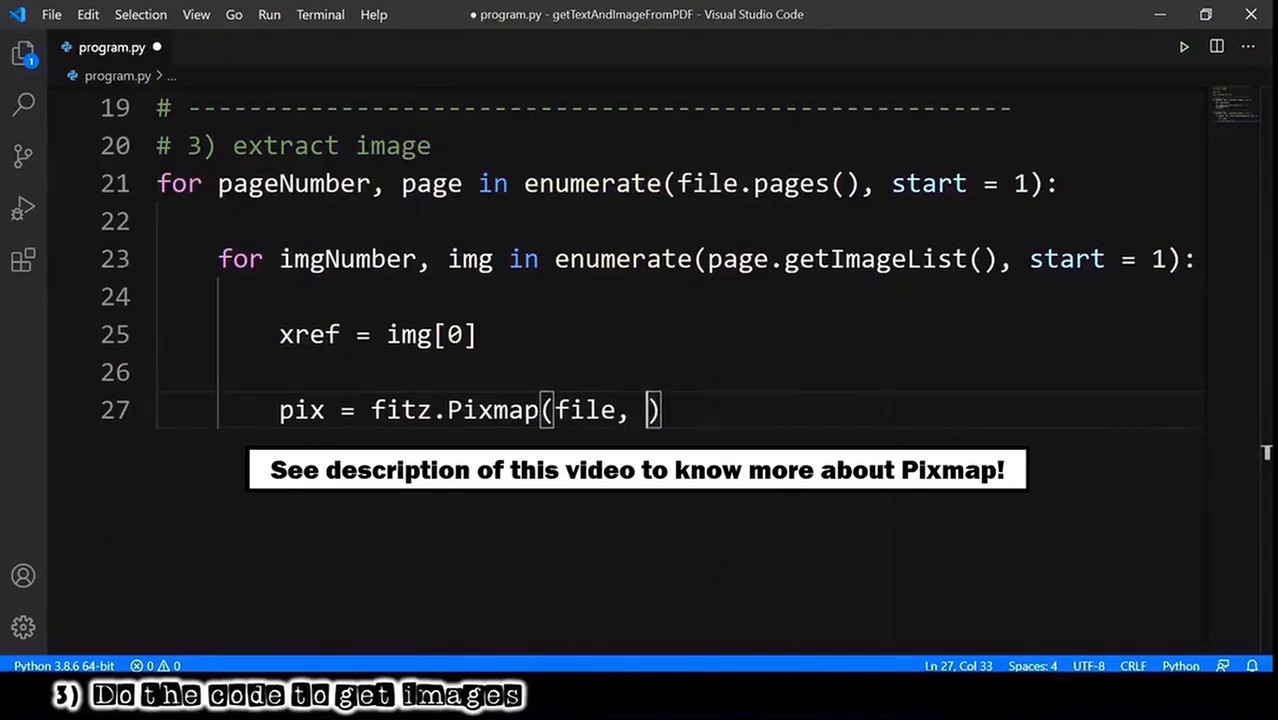
text(xref)
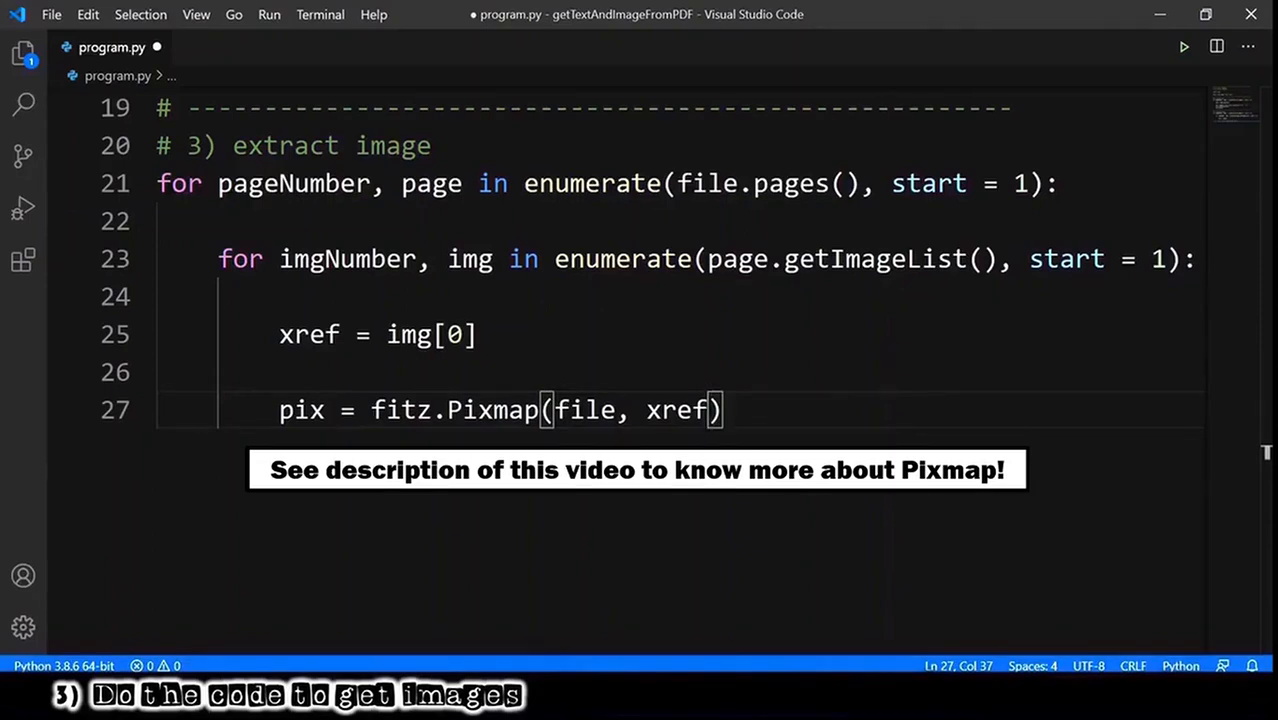
key(enter)
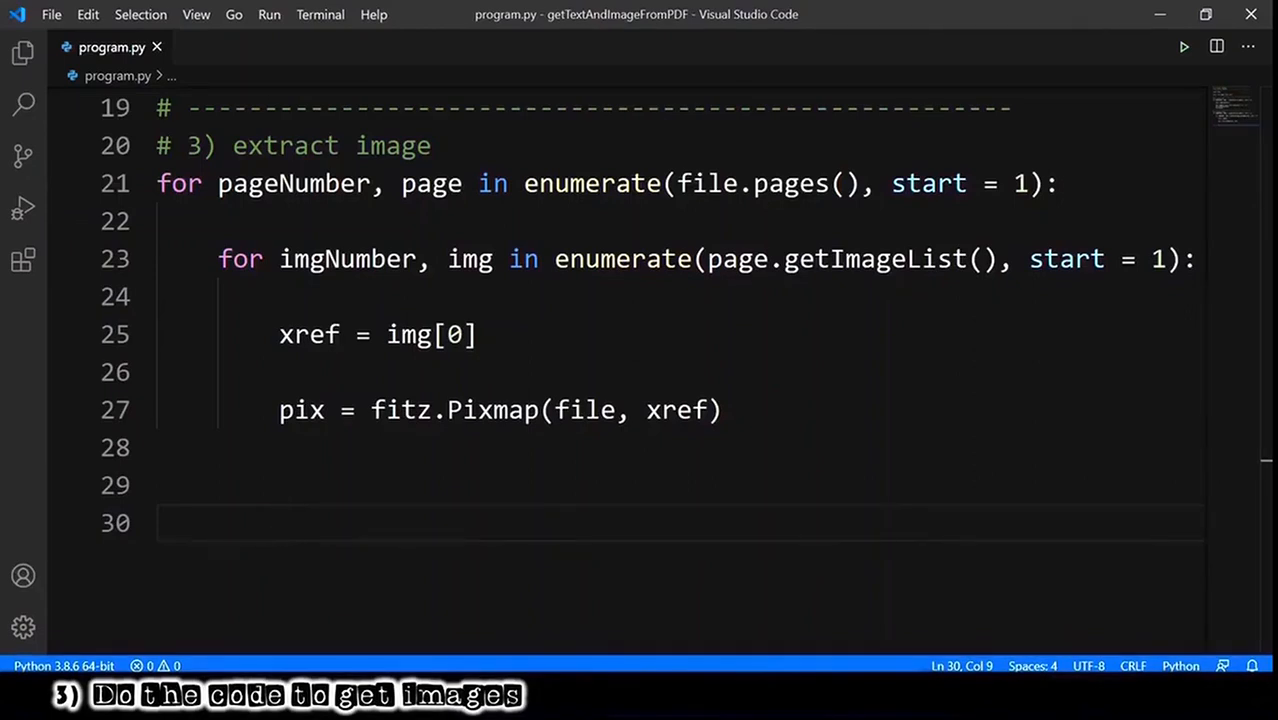
Add if pix.n > 4: pix = fitz.Pixmap(fitz.csRGB, pix) and save program.py
text(if pix)
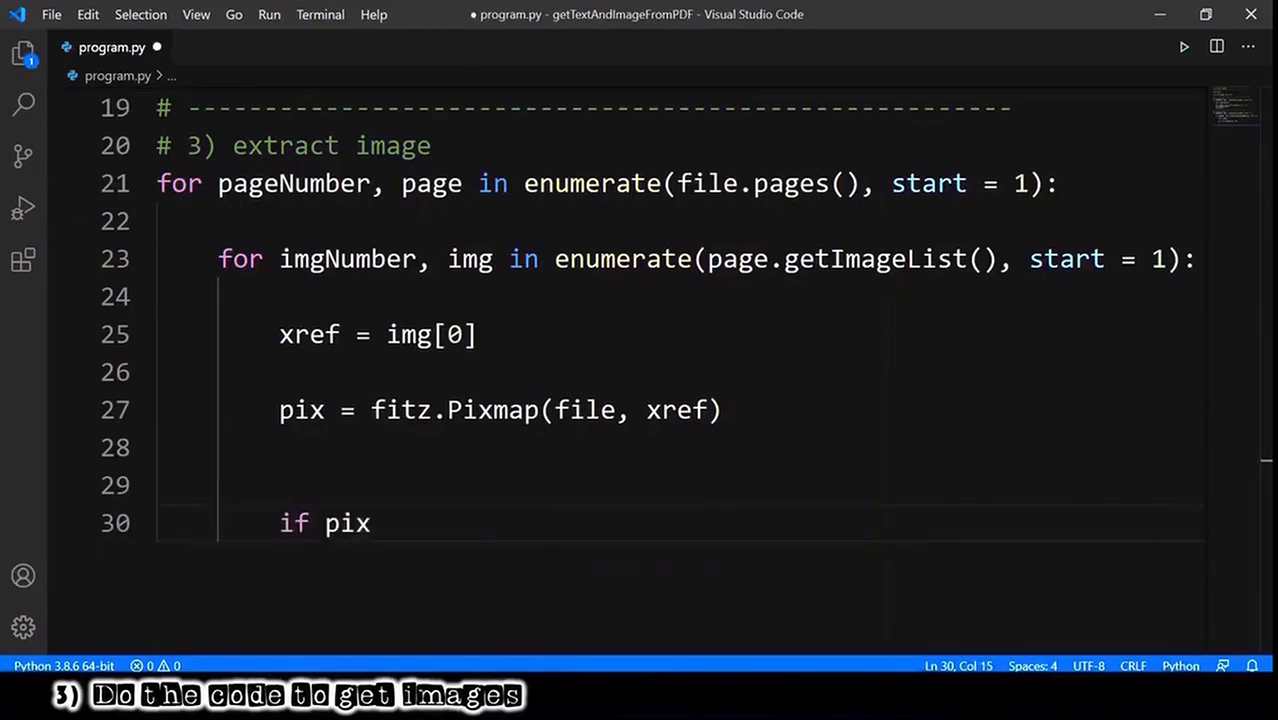
text(.n > 4:)
text(pix =)
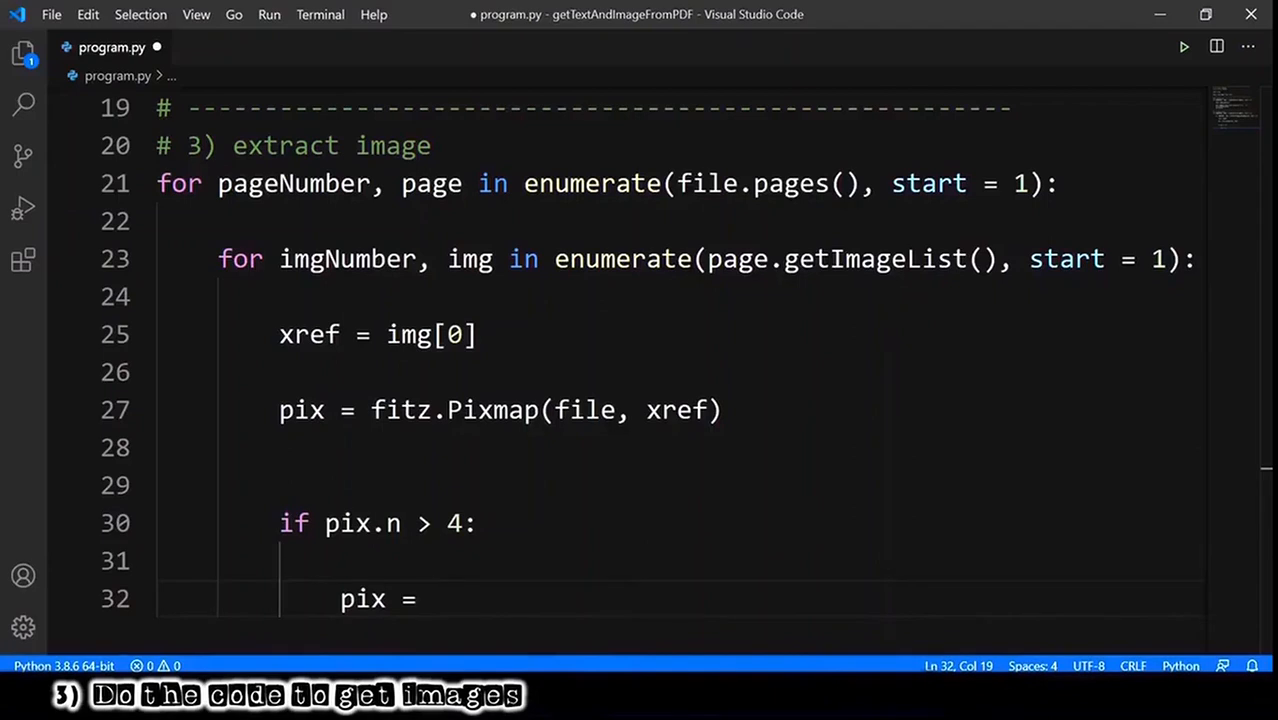
text(fitz.Pixmap)
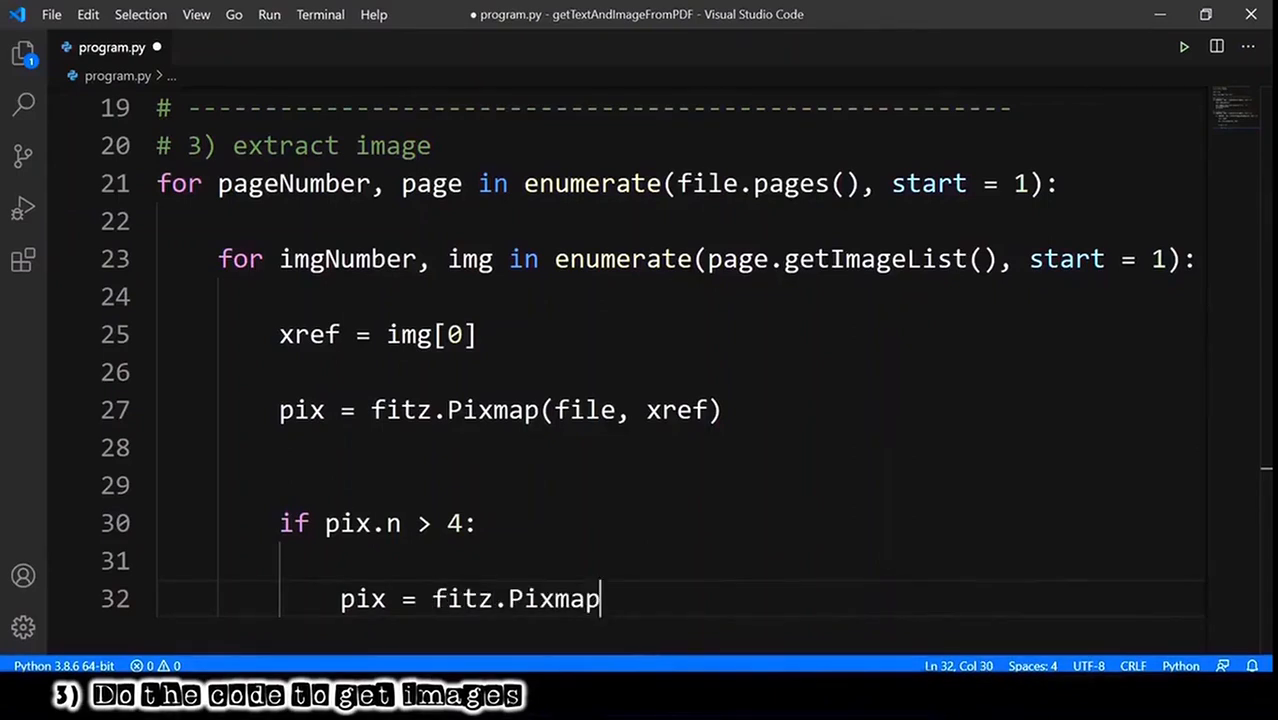
text((fitz.csRGB))
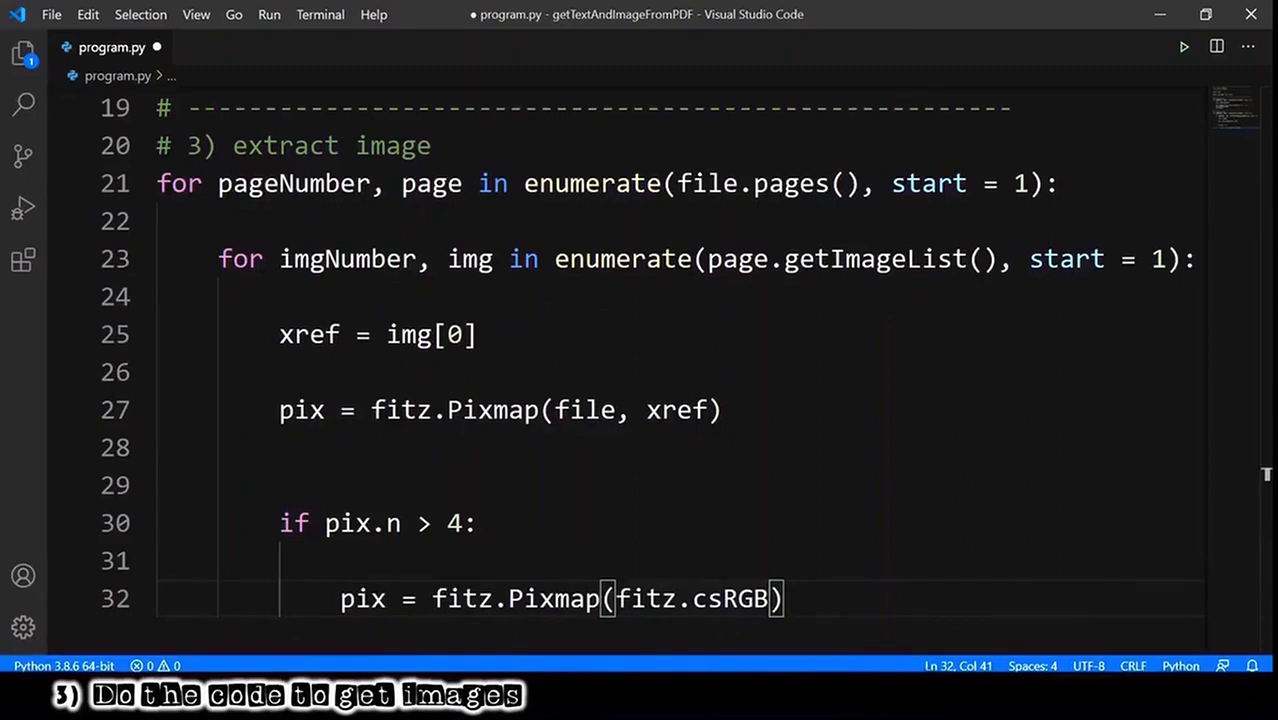
text(, pix)
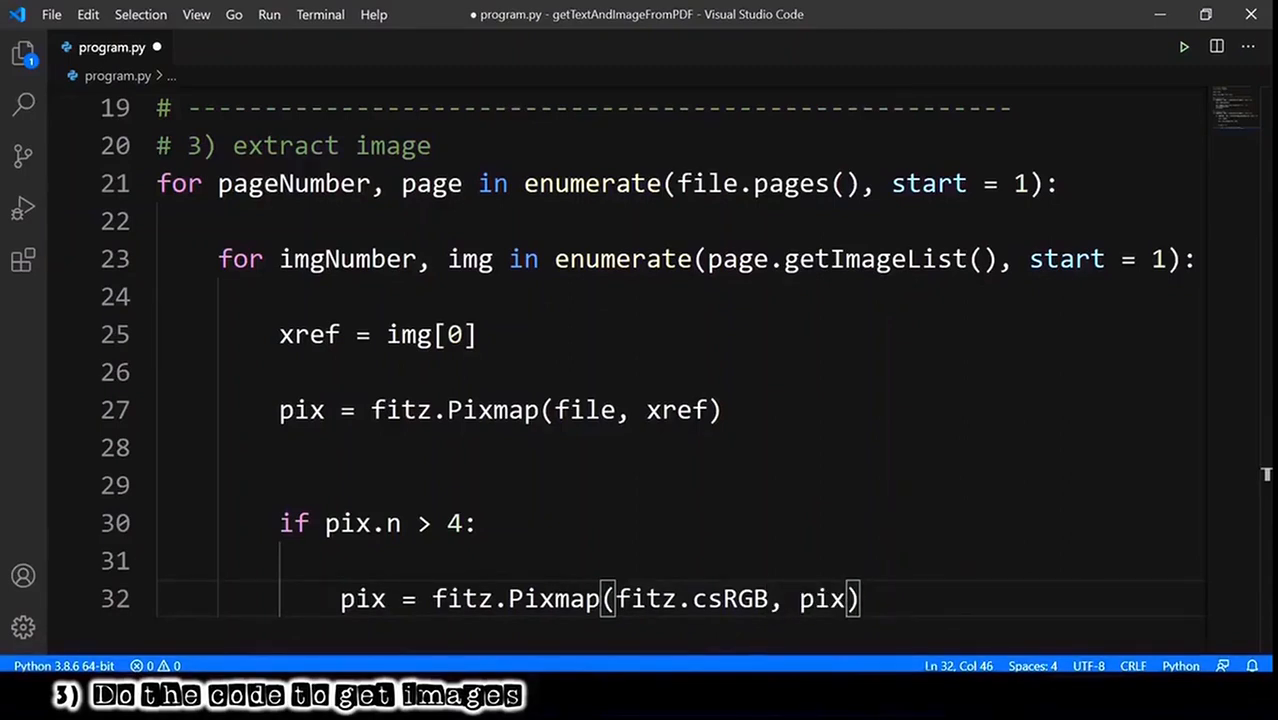
key(ctrl+s)
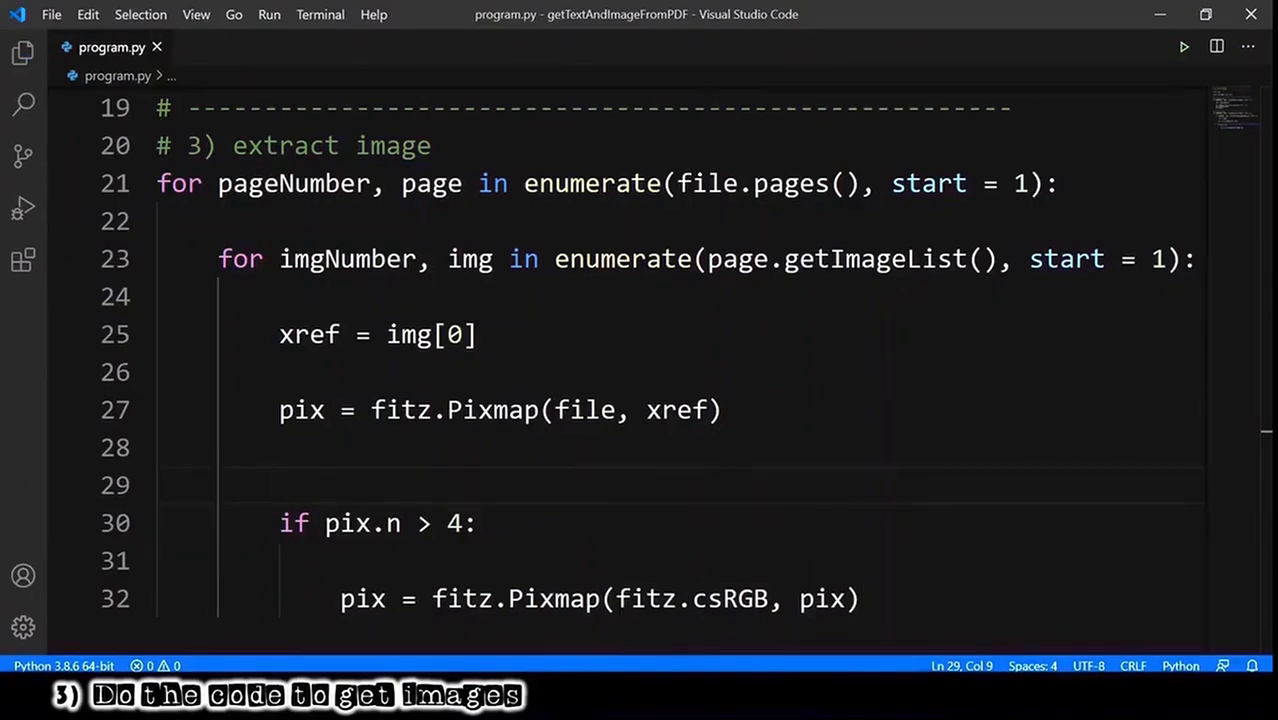
Comment that pix.n means bytes per pixel, not GRAY or RGB, convert into RGB pixmap; save
text(# From documentation: pix.n => bytes per pixel)
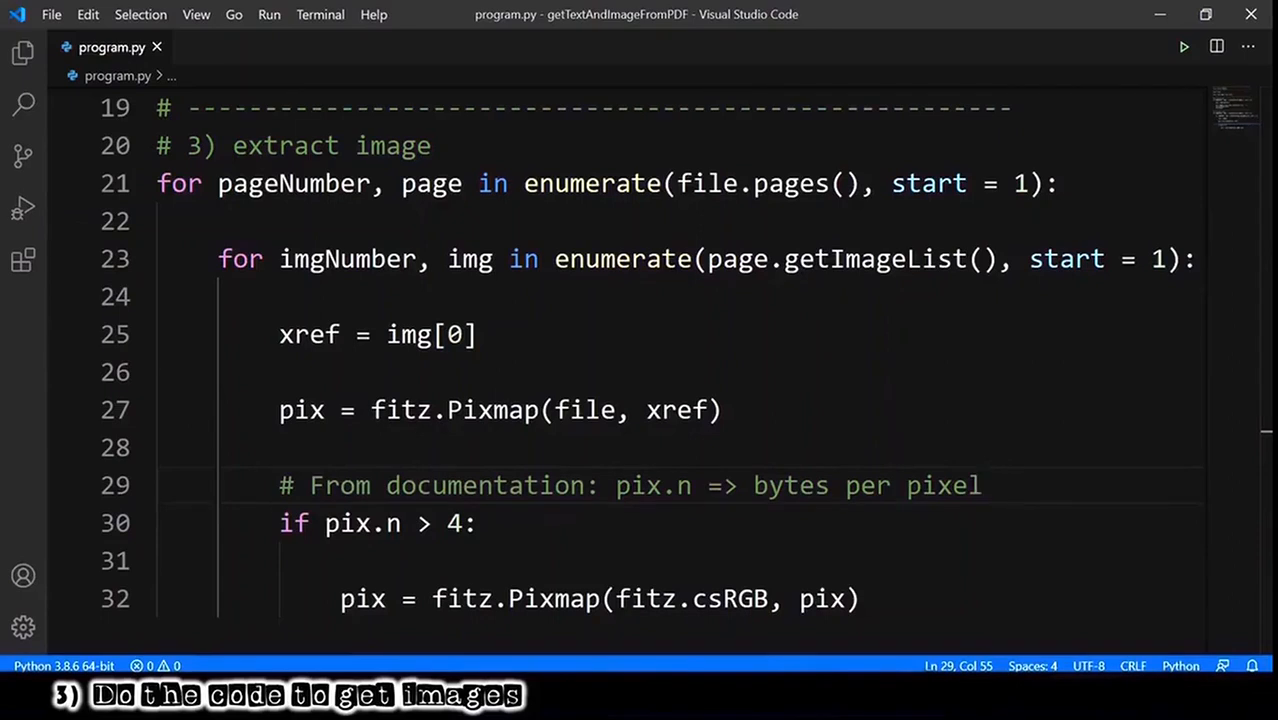
text(# since this is not GRAY or RGB)
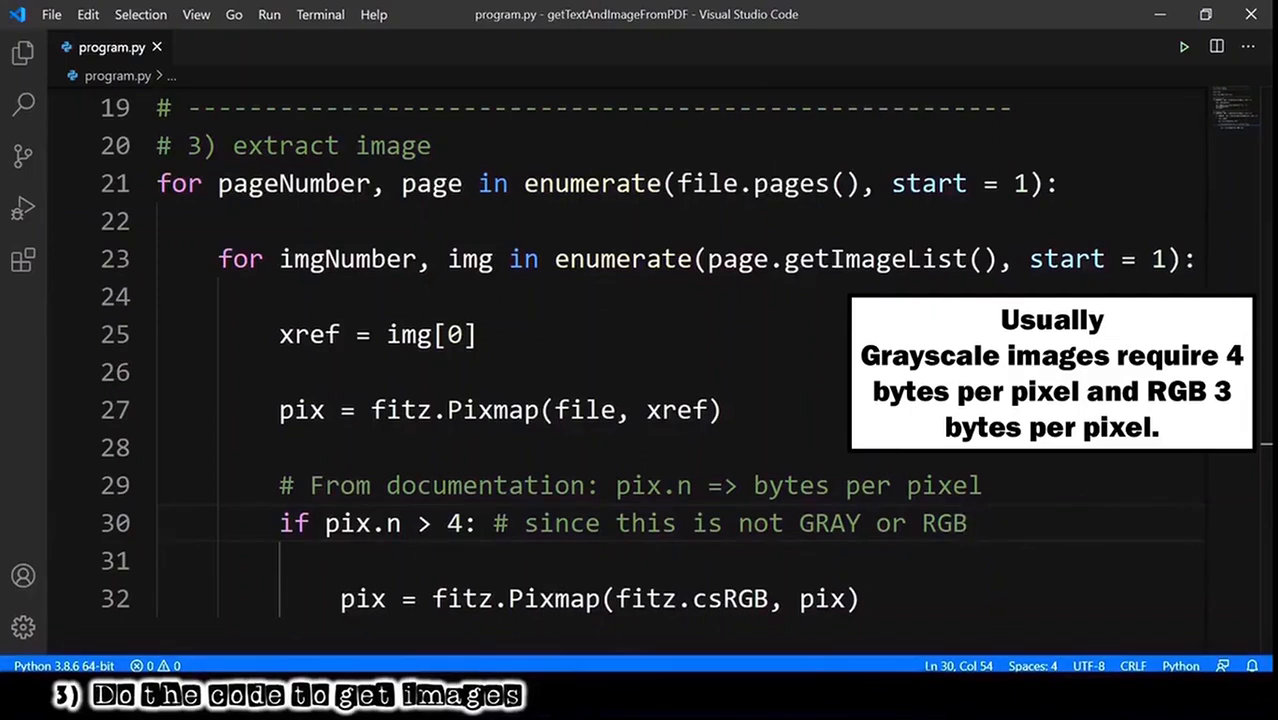
text(# convert into RGB pixmap)
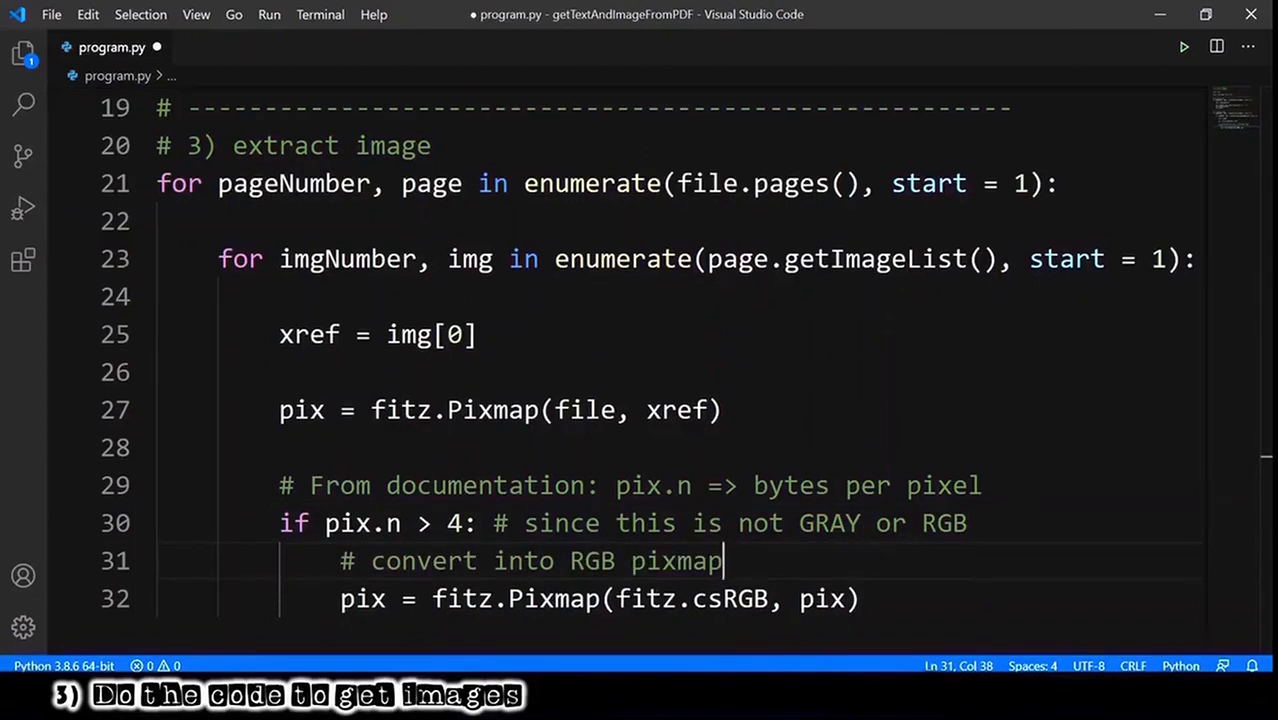
key(ctrl+s)
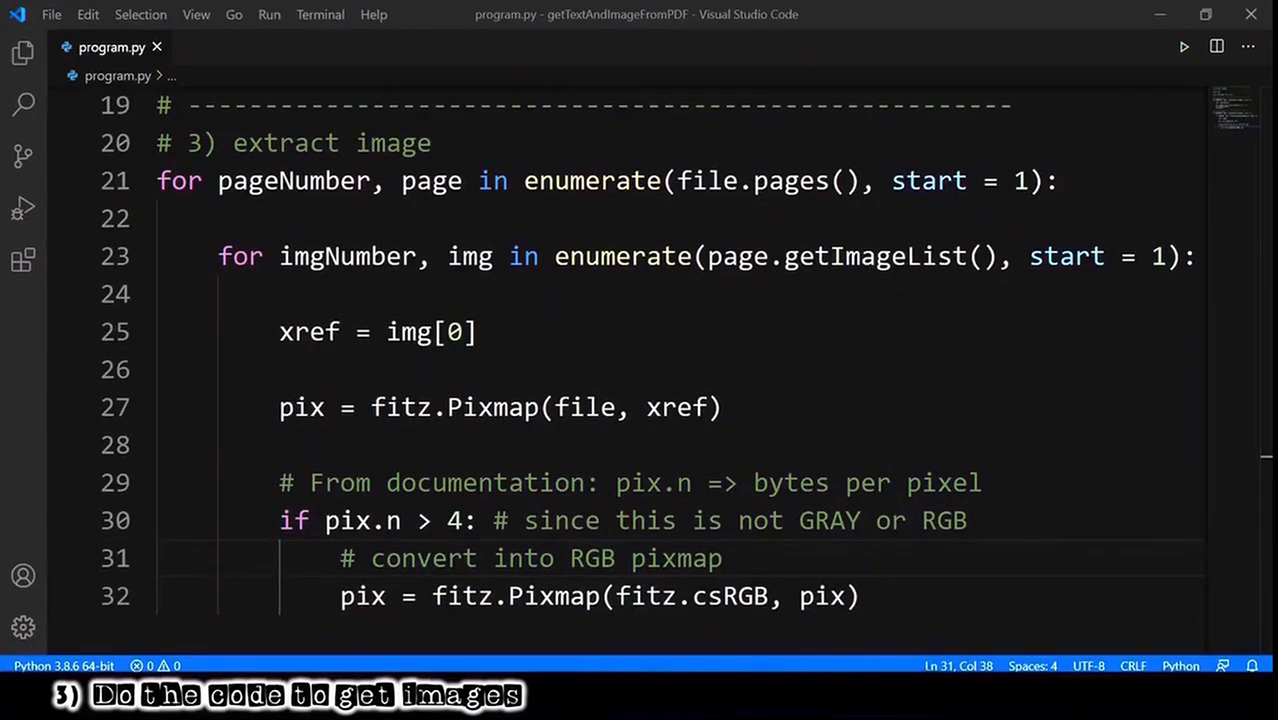
Add pix.writePNG(f'image_Page{pageNumber}_{imgNumber}.png') inside the image loop
scroll(down, 3)
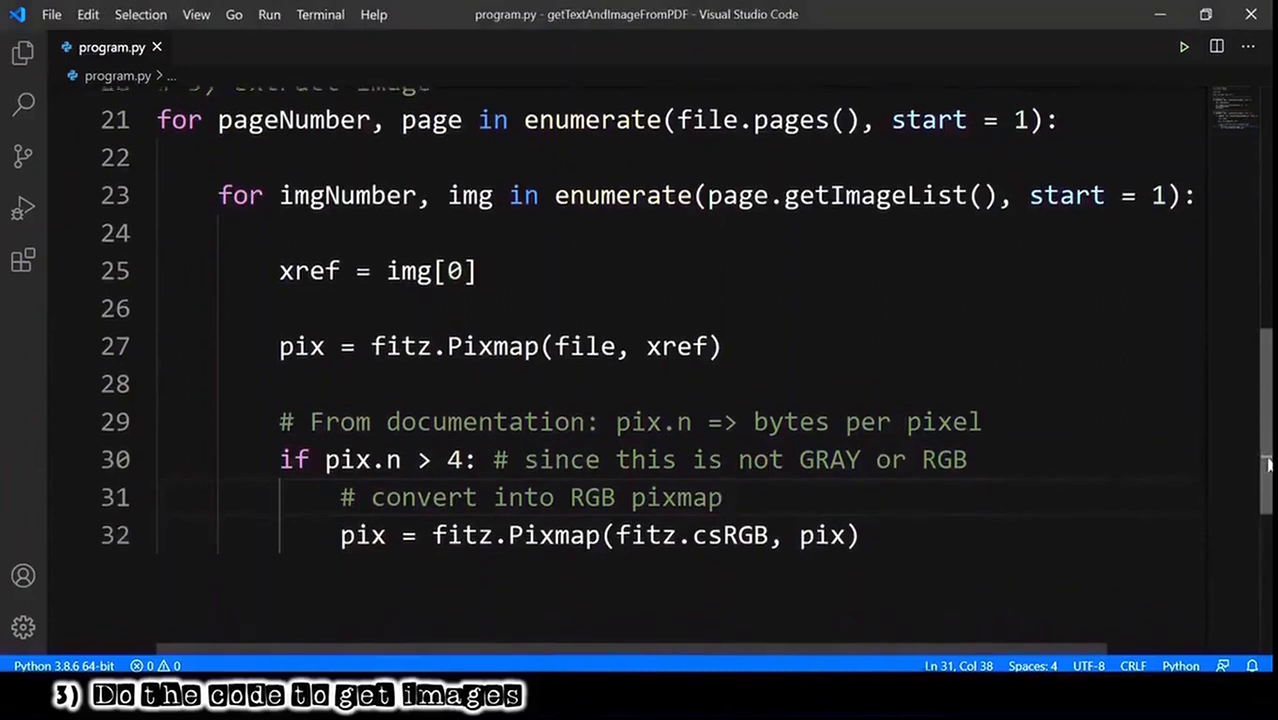
scroll(down, 3)
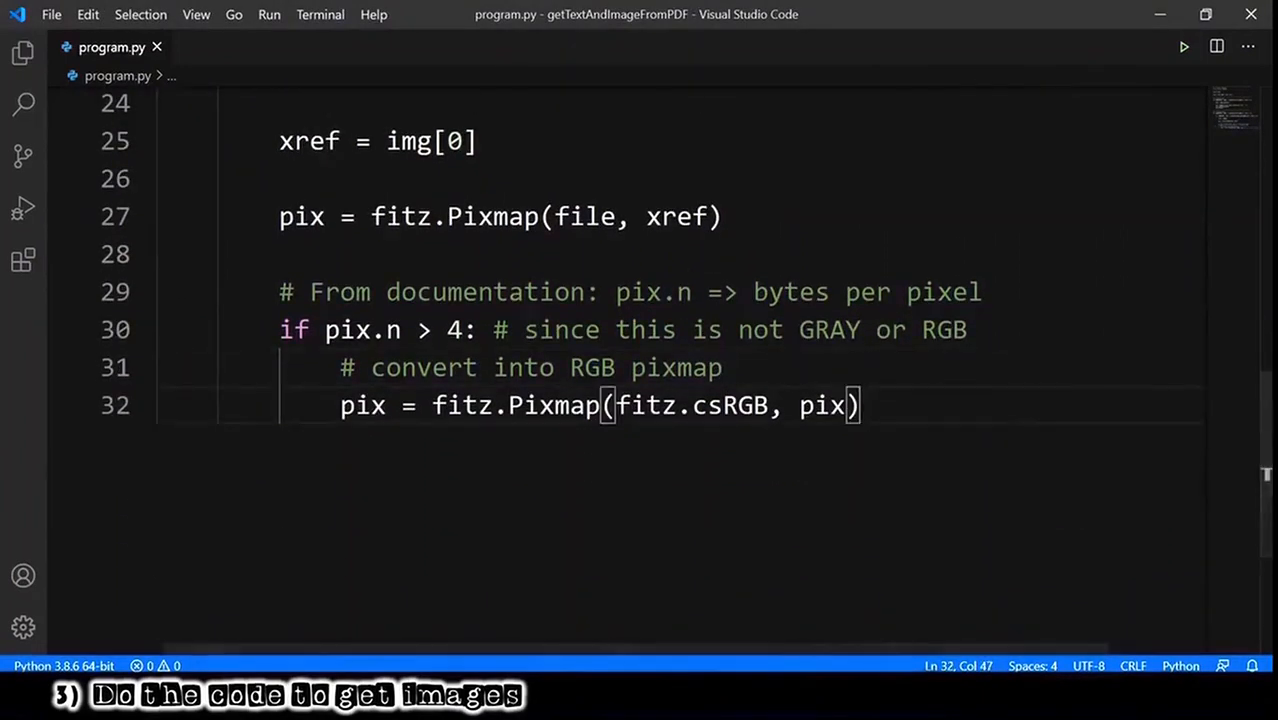
text(pix.writePNG)
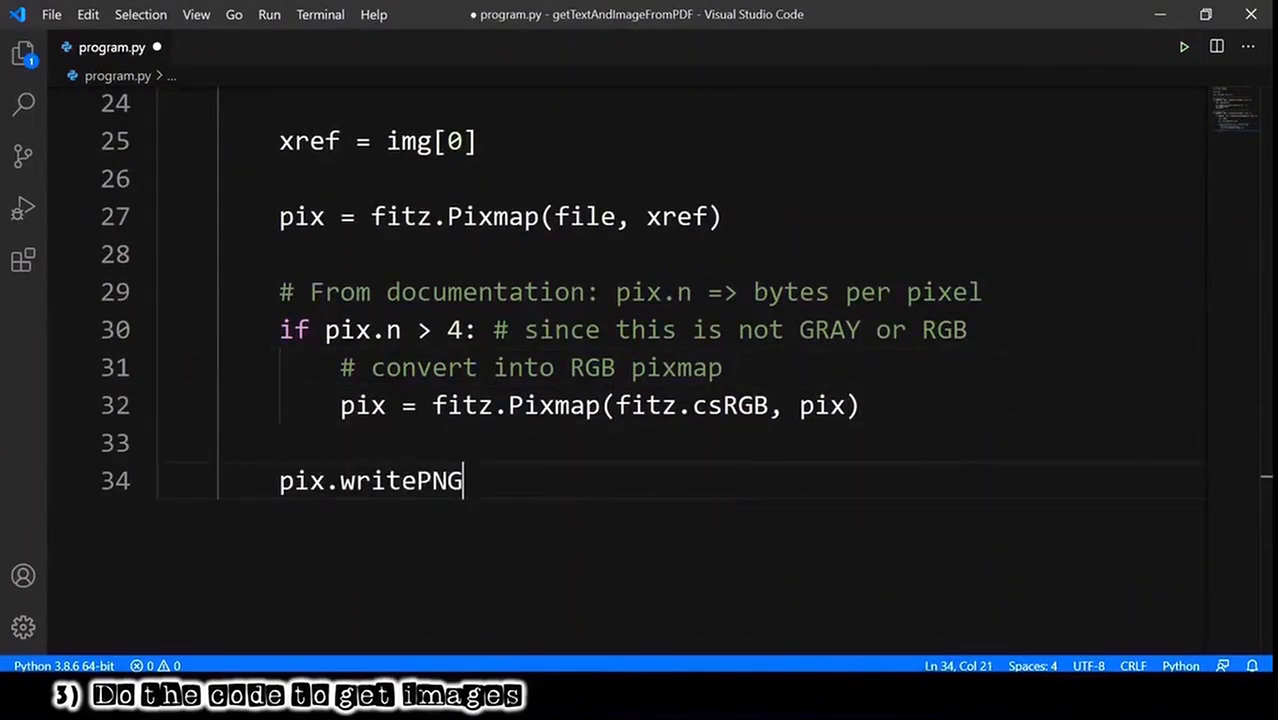
text((f'')
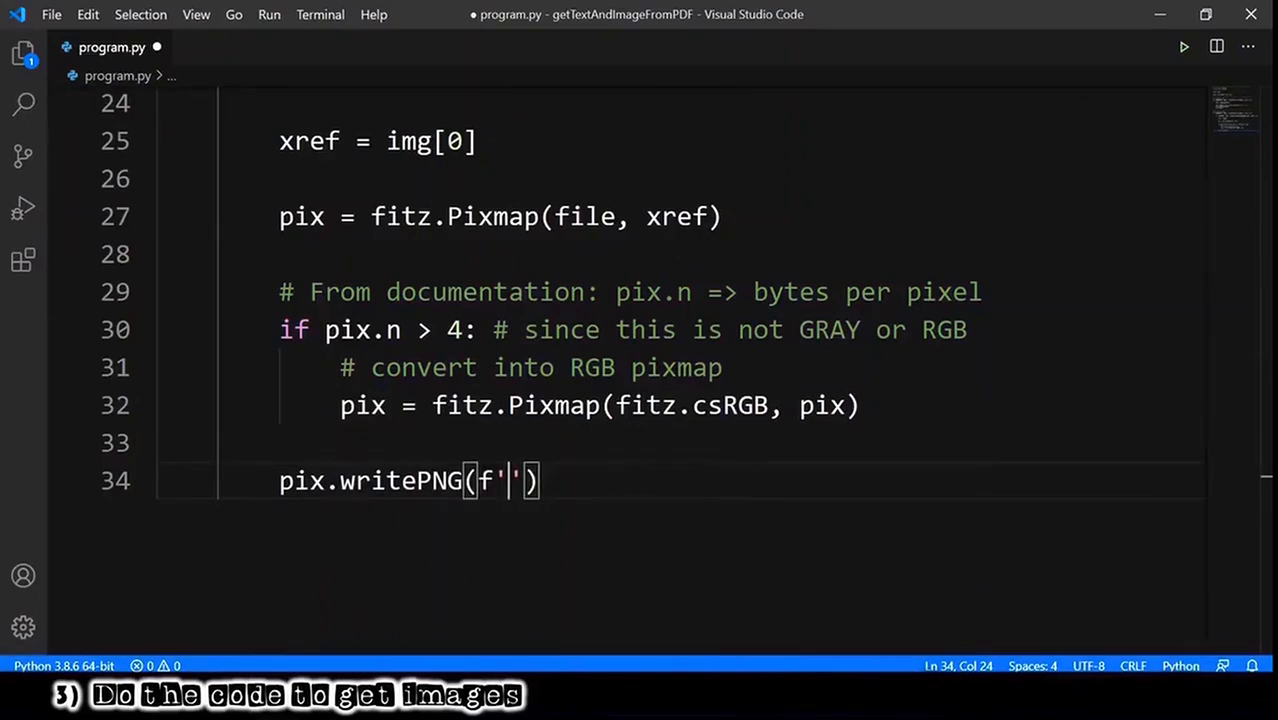
text(image_Page)
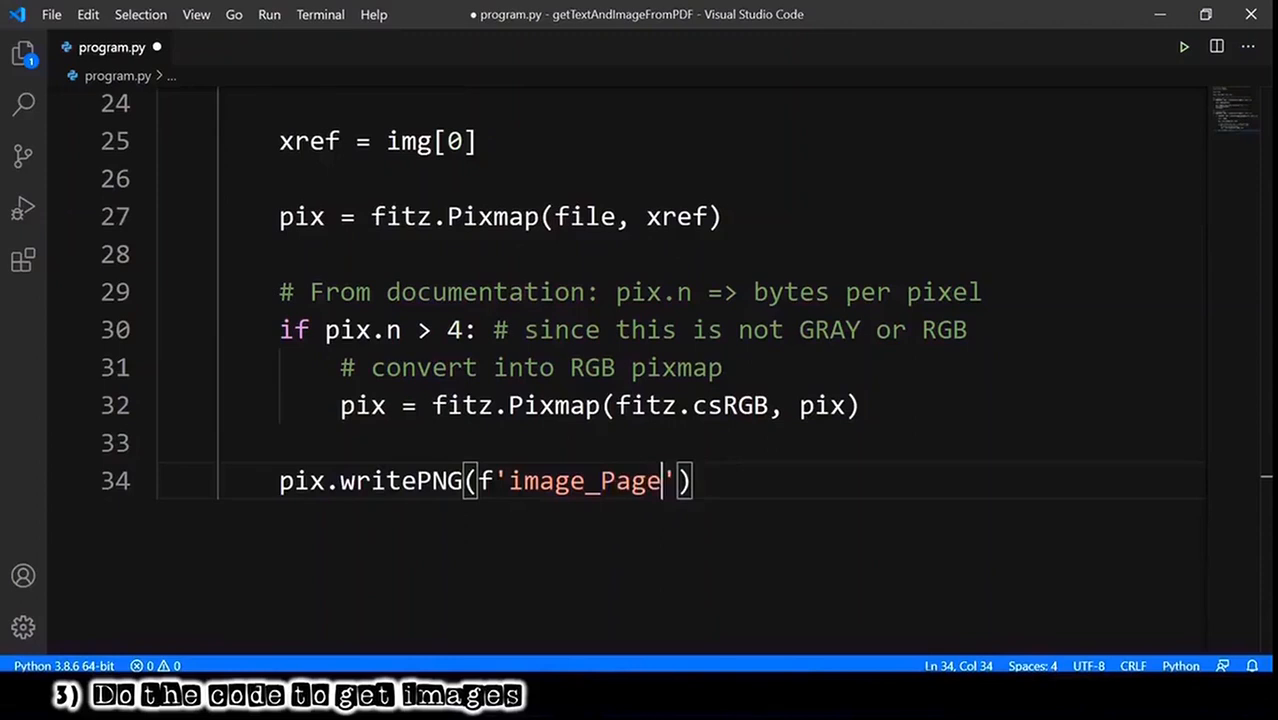
text({pageNumber}_)
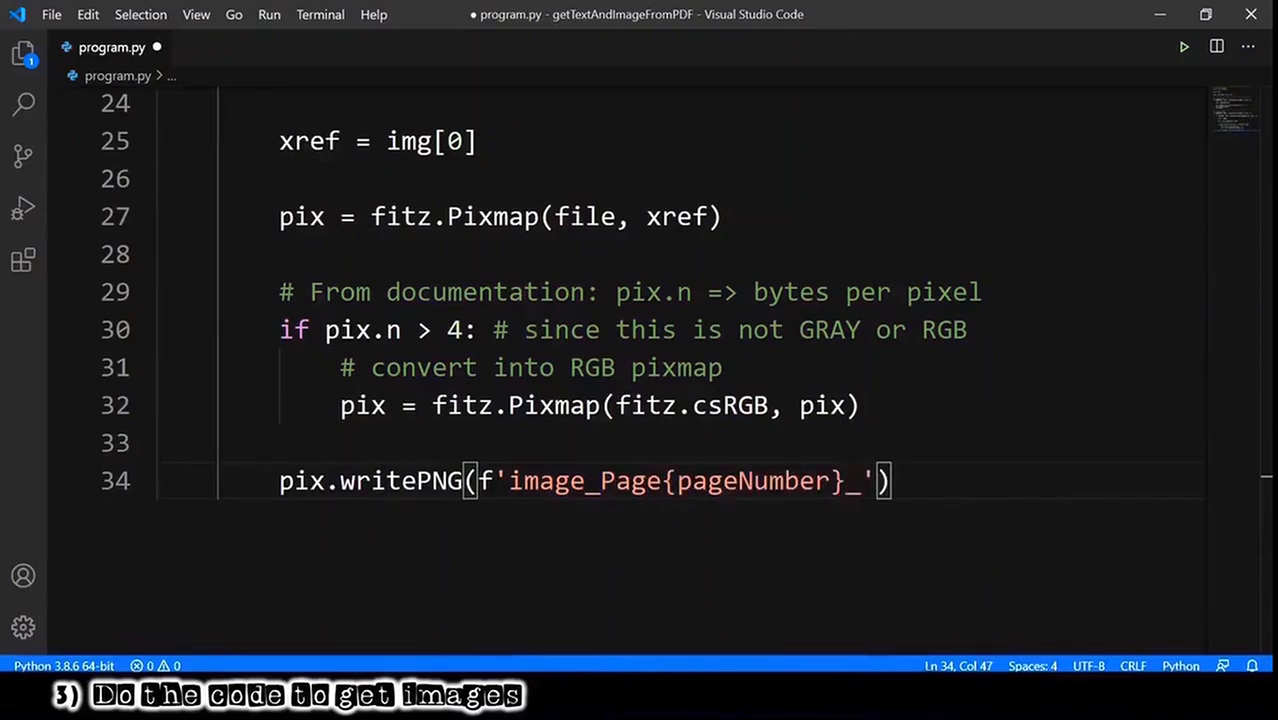
text({imgNumber})
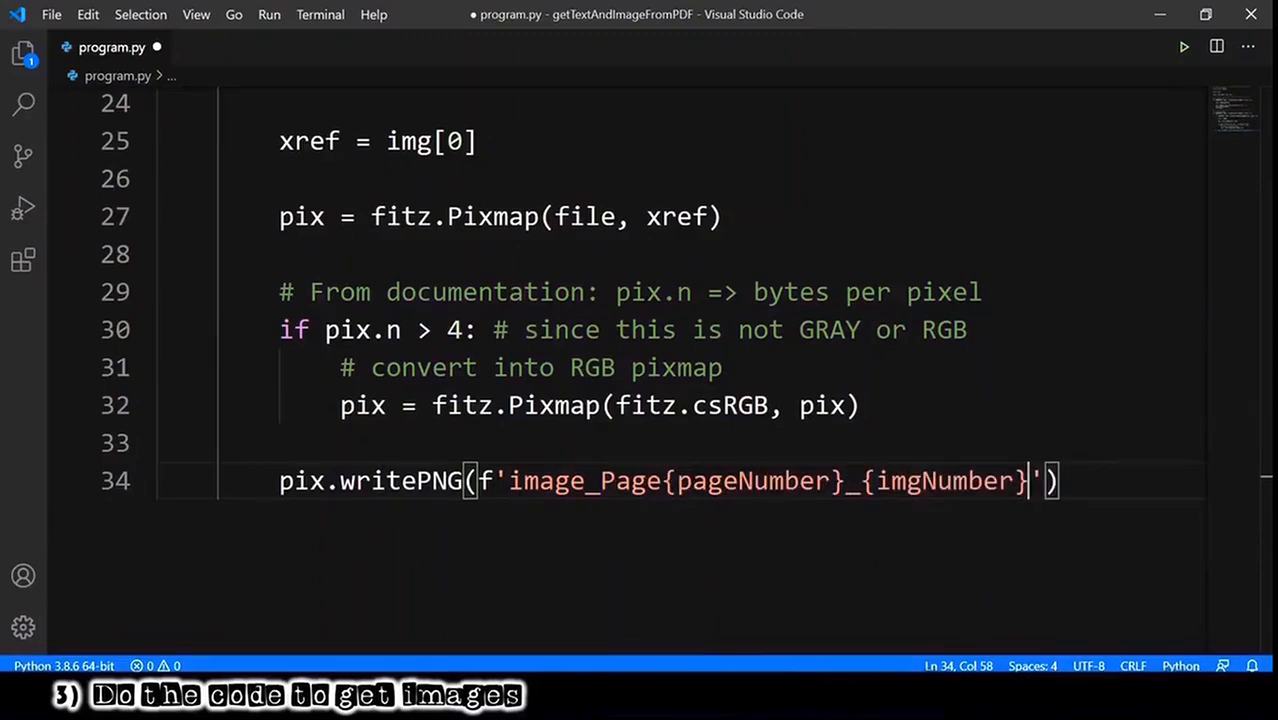
text(.png)
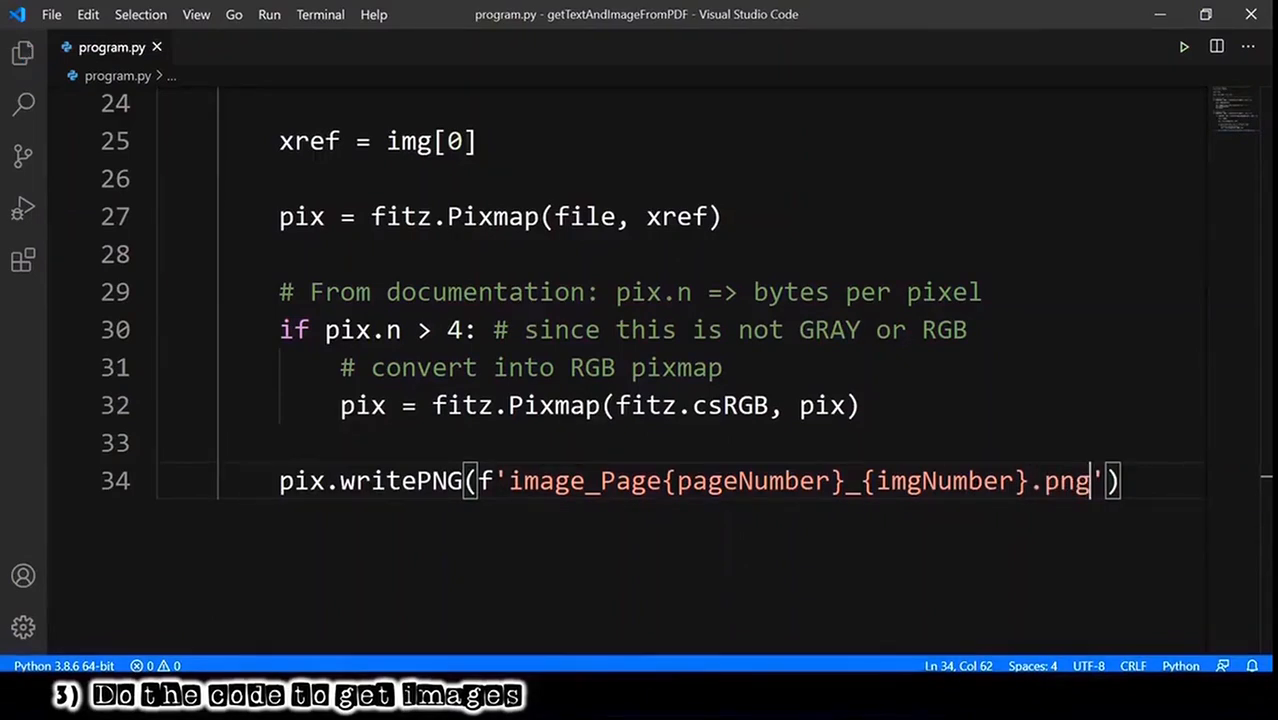
Preview image_Page1_1.png, image_Page1_2.png and image_Page2_1.png from the Explorer
click(24, 52)
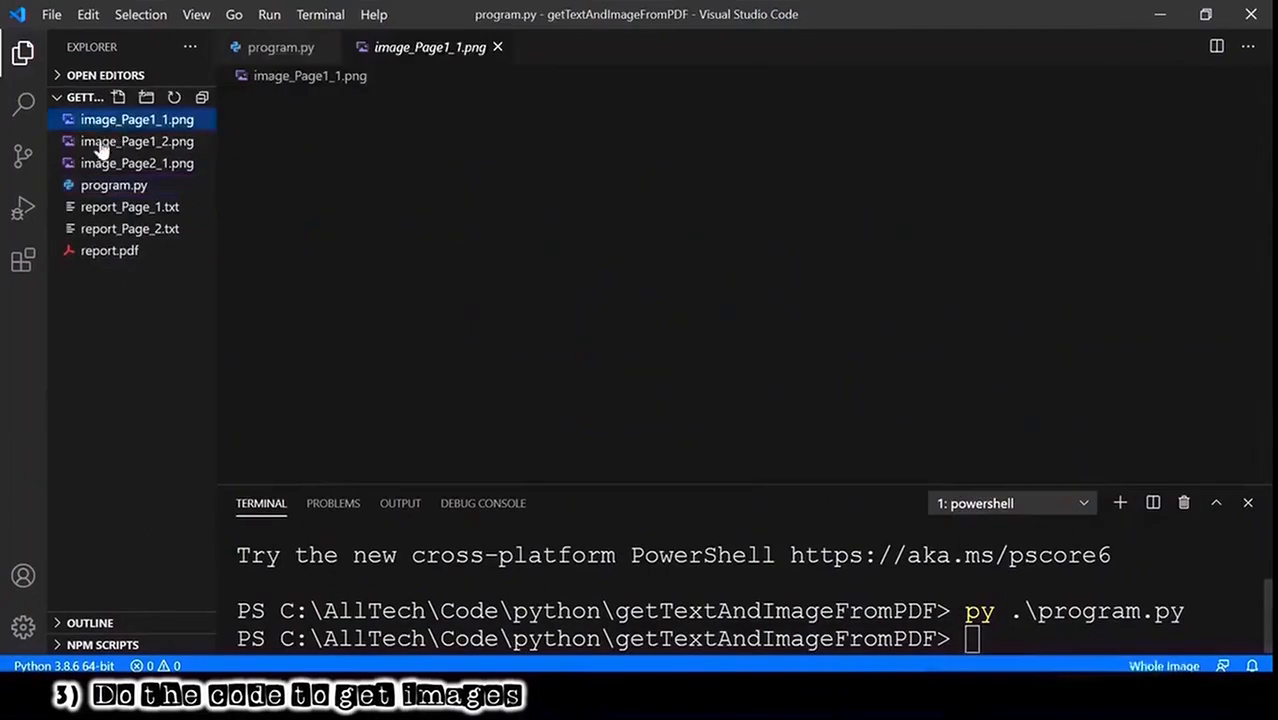
click(136, 140)
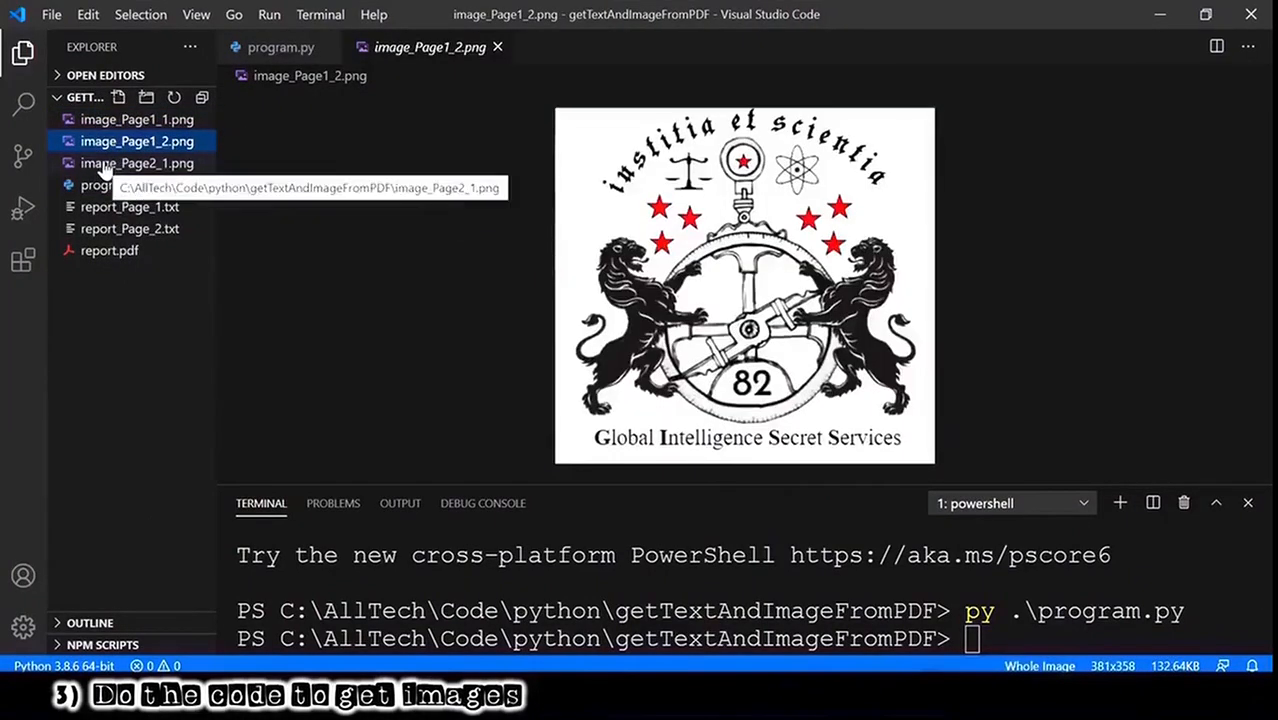
click(136, 164)
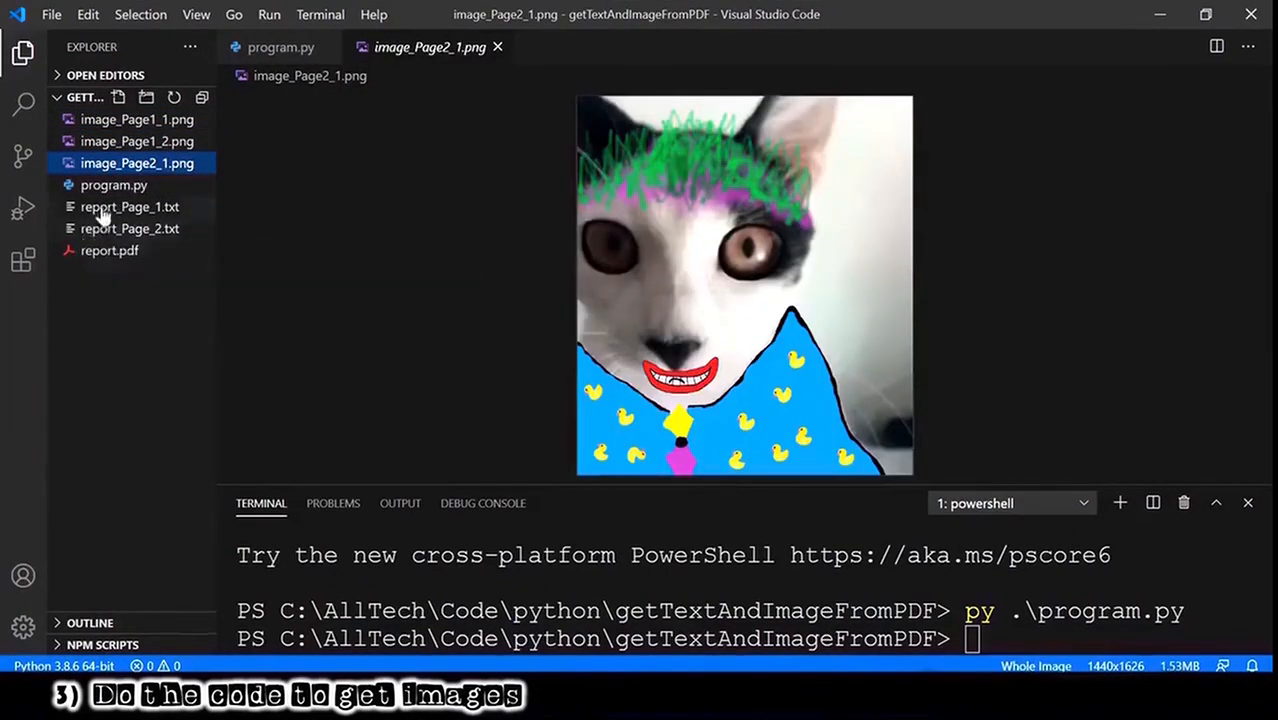